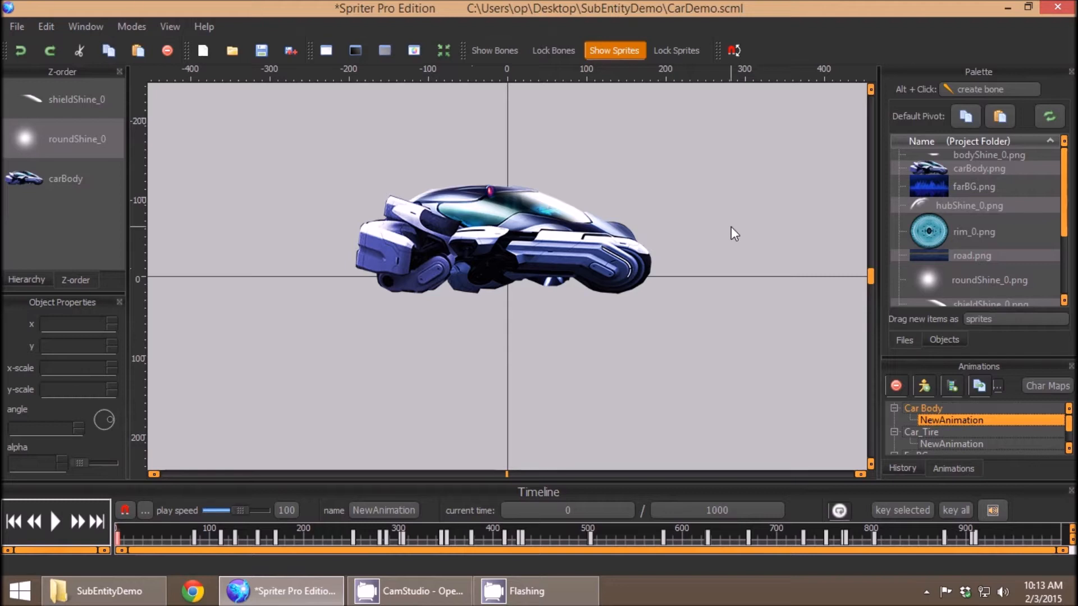
mouse_move(727, 261)
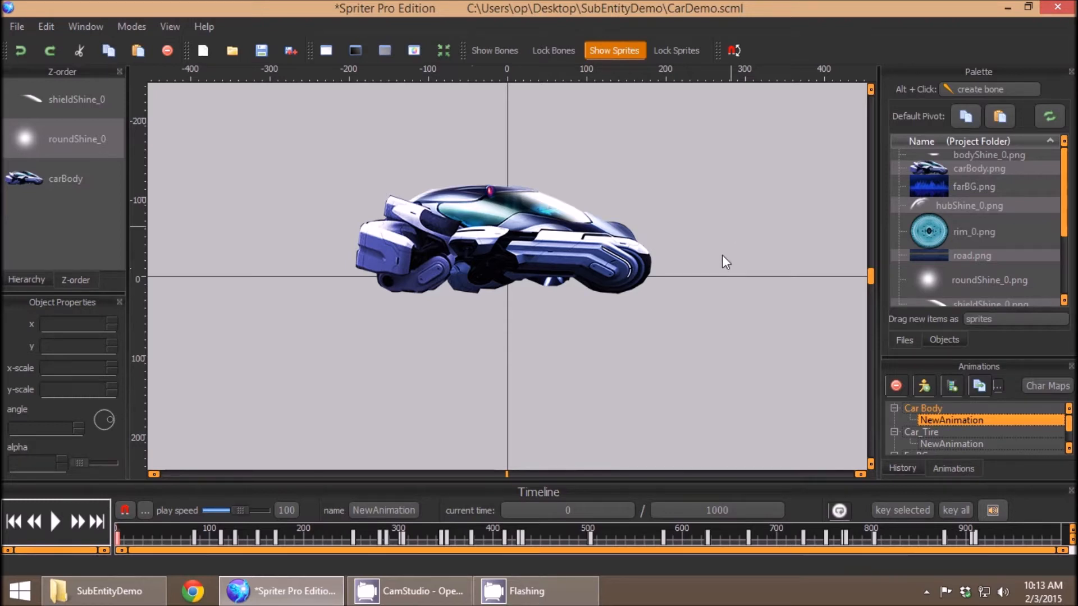
mouse_move(704, 275)
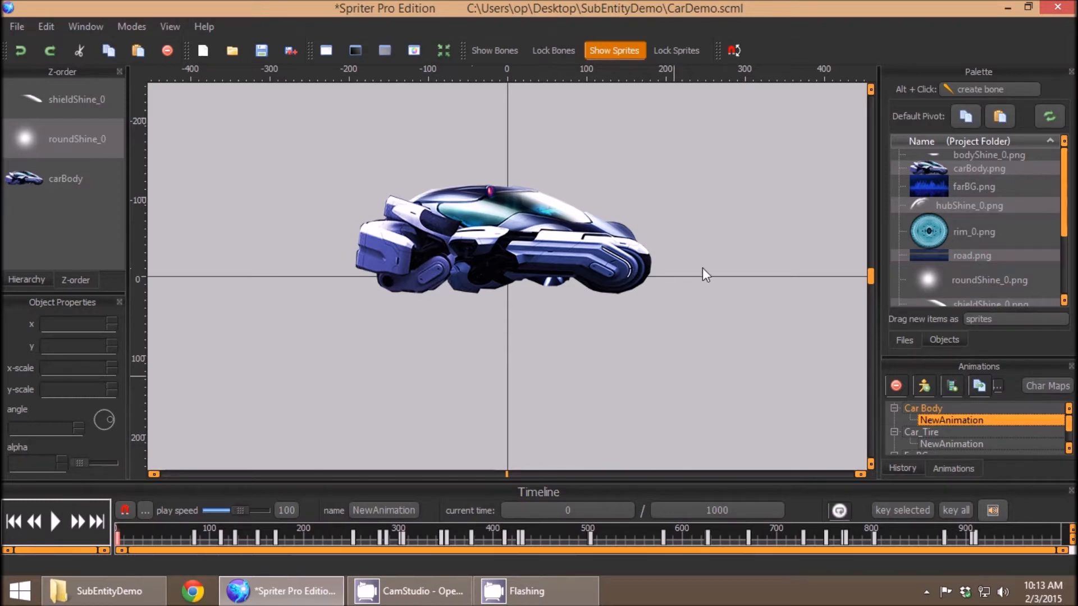
mouse_move(16, 29)
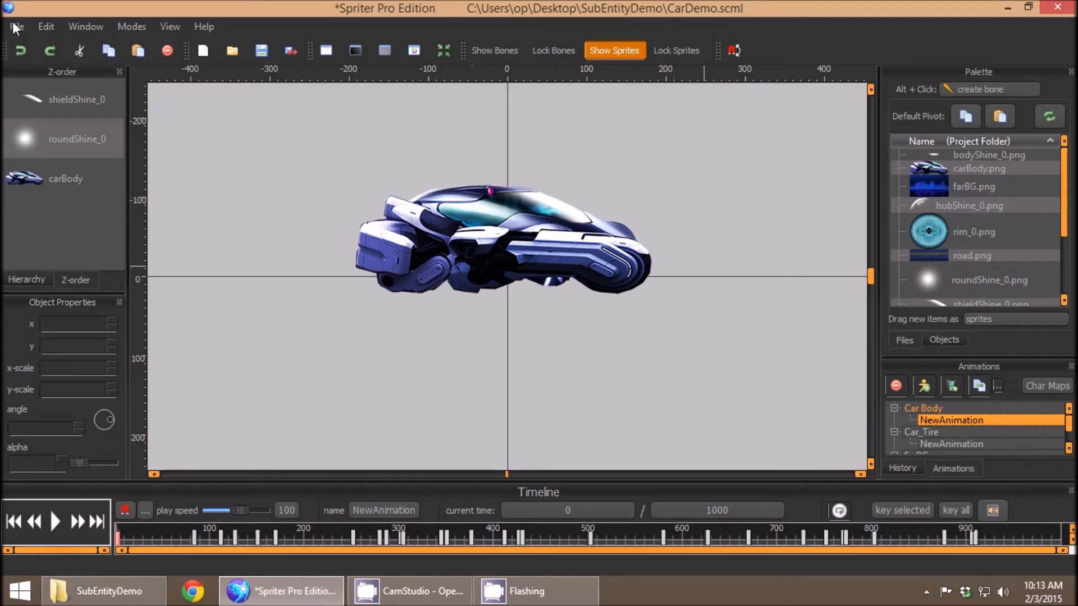
mouse_move(58, 195)
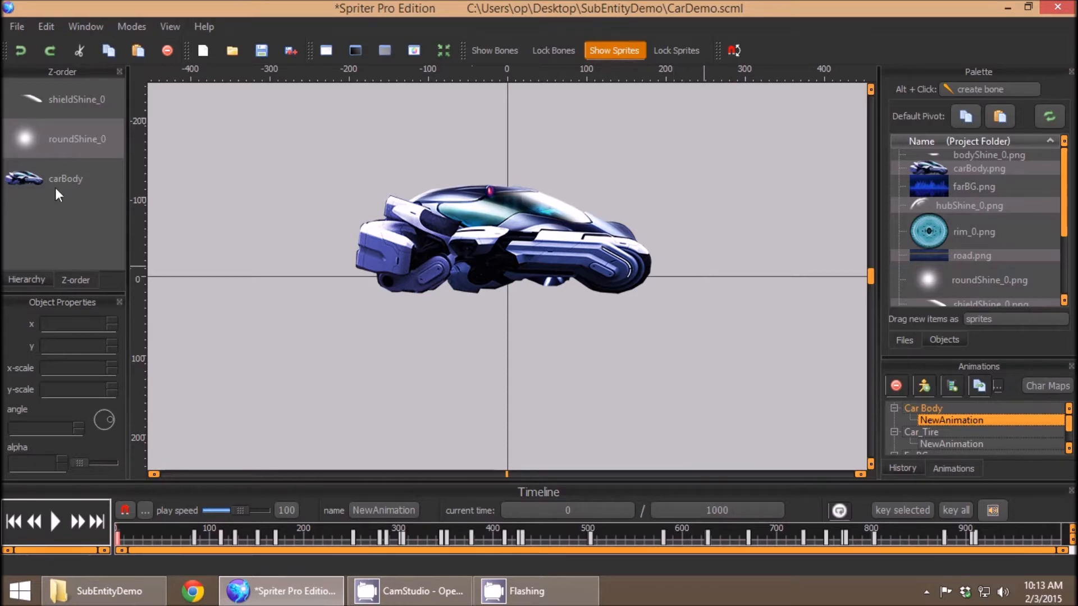
mouse_move(562, 266)
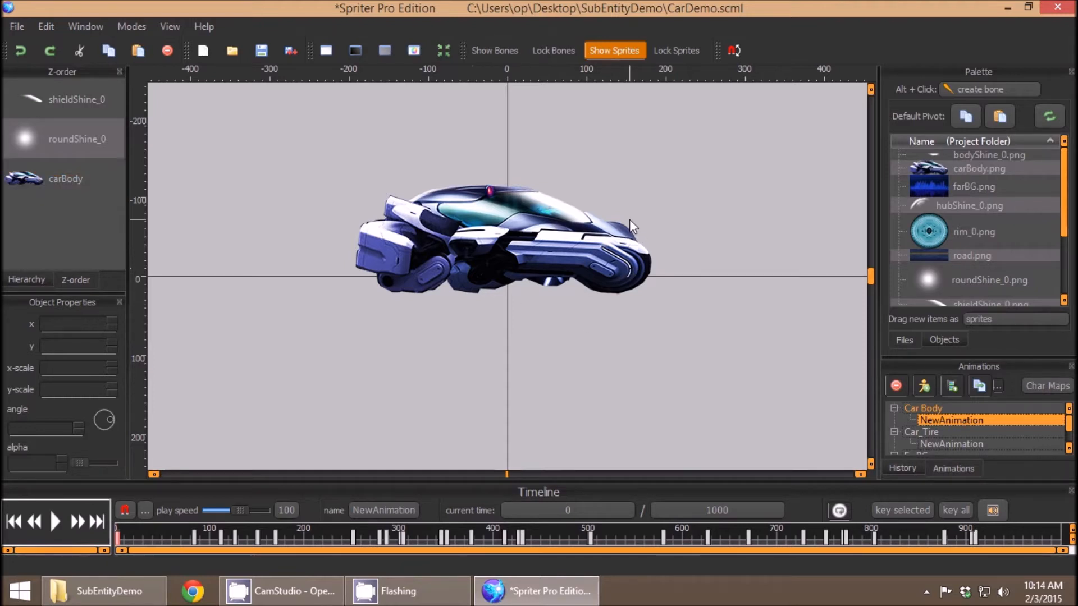
mouse_move(729, 264)
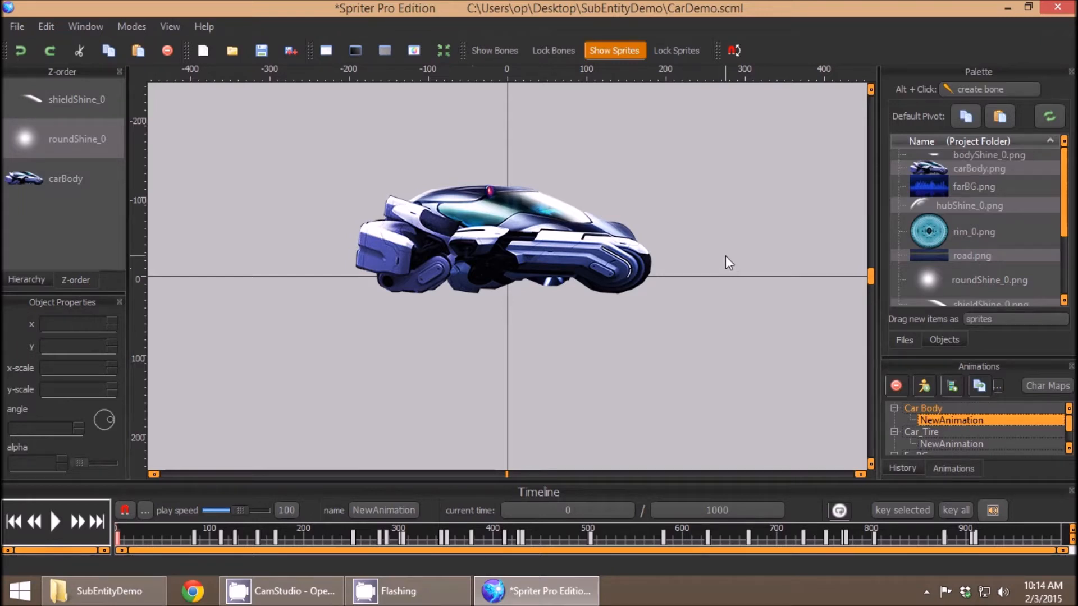
mouse_move(716, 250)
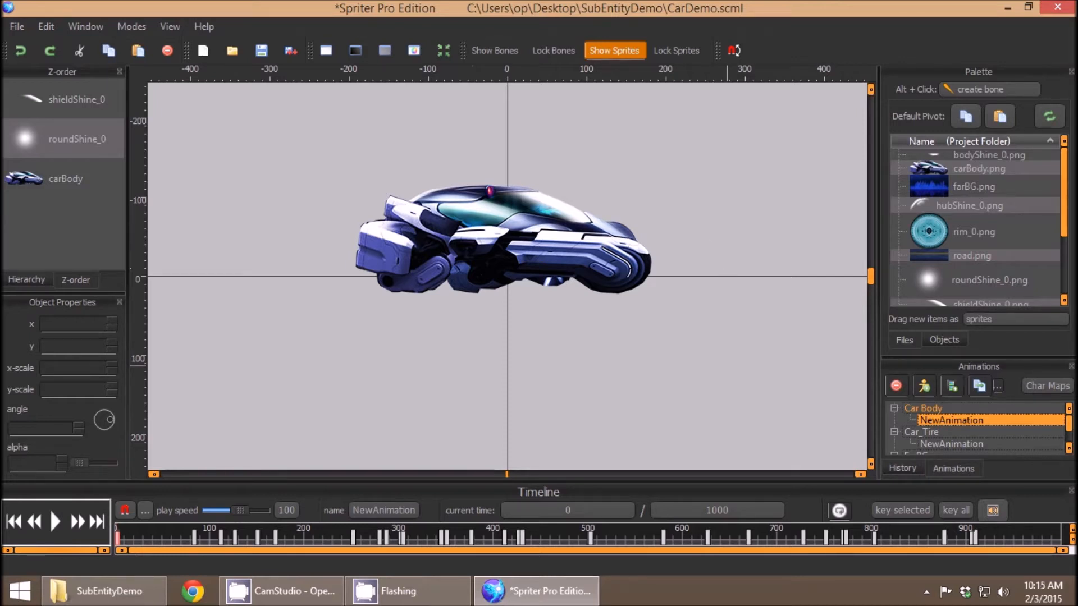
Select the carBody sprite in the Car Body animation and turn on bone display.
left_click(65, 178)
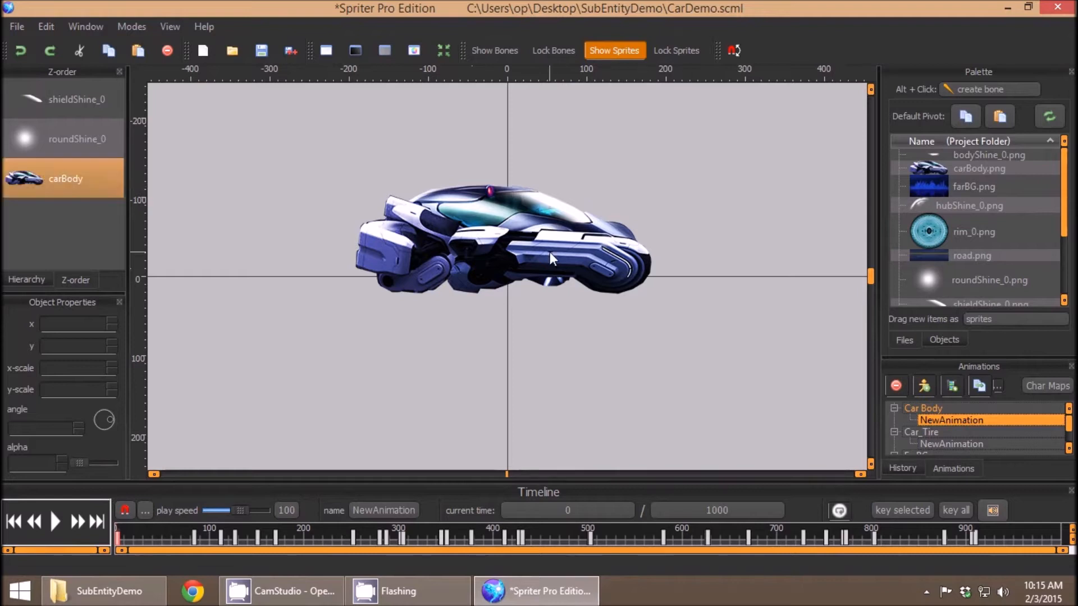
mouse_move(638, 296)
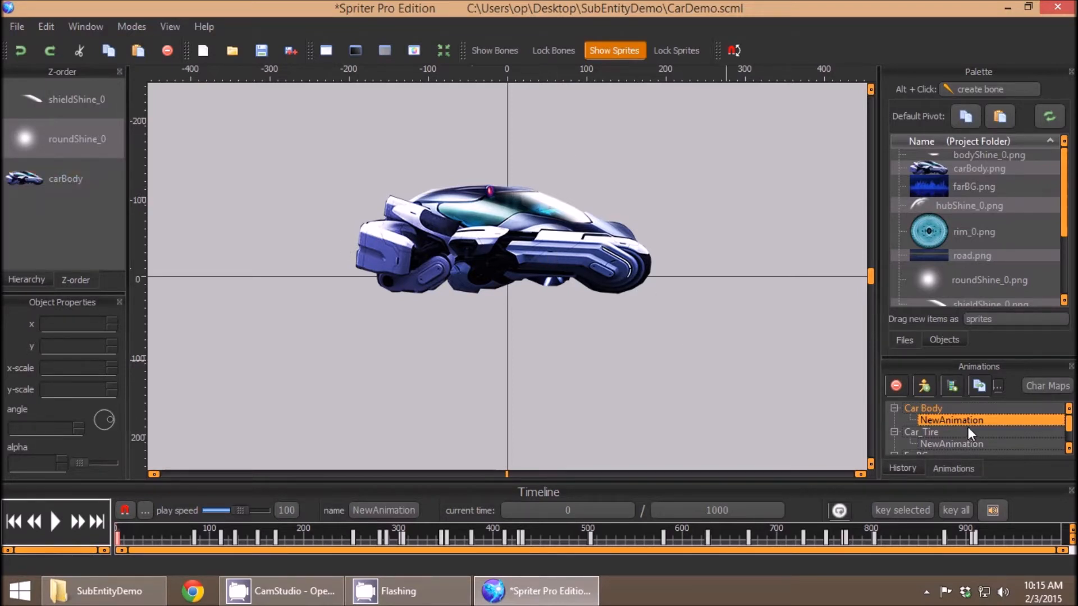
mouse_move(467, 107)
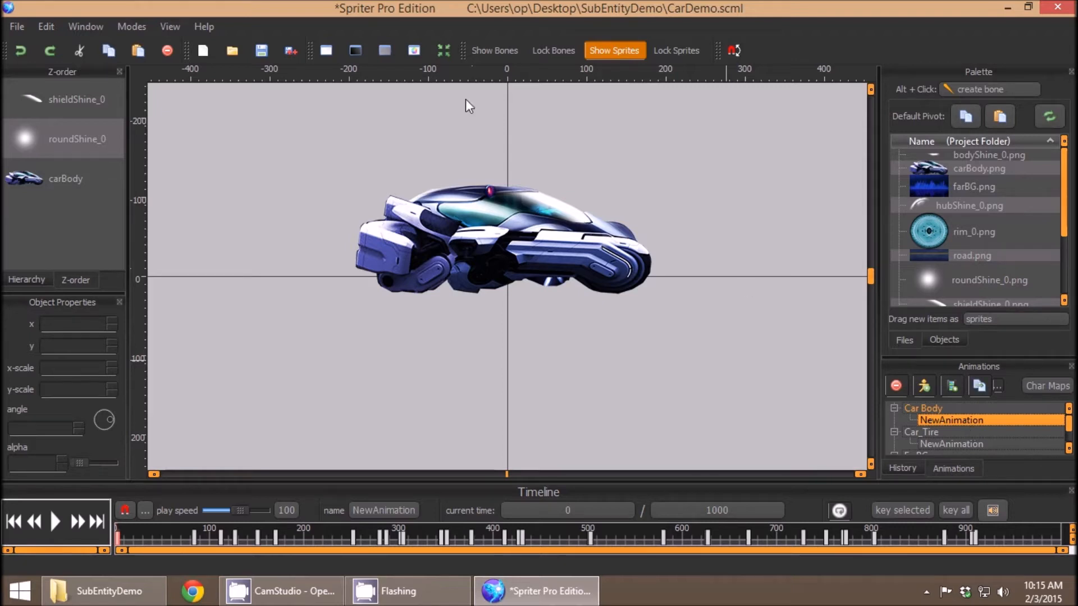
mouse_move(335, 200)
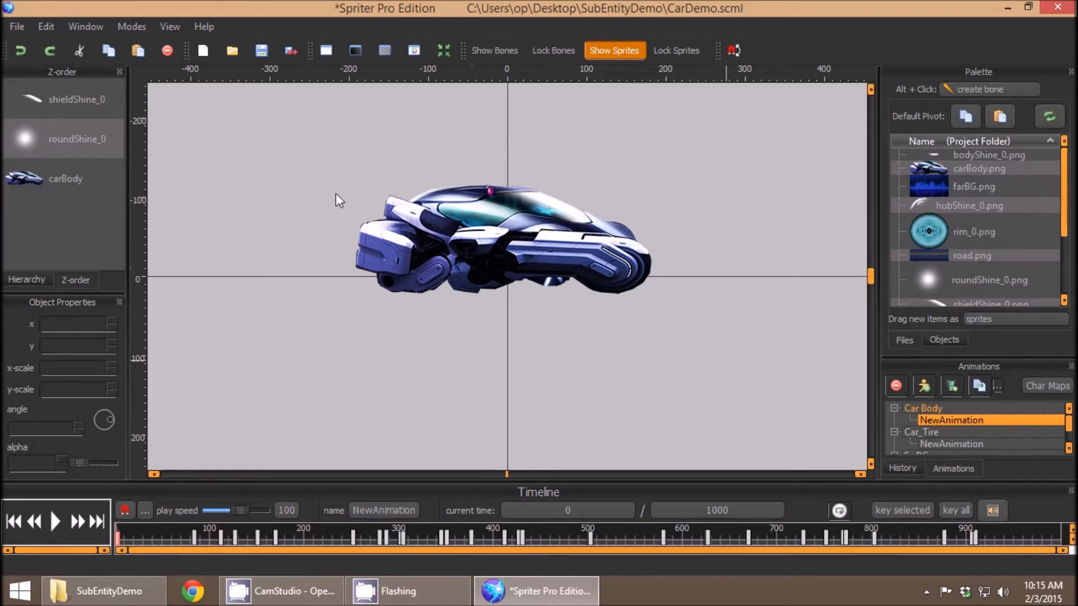
mouse_move(487, 174)
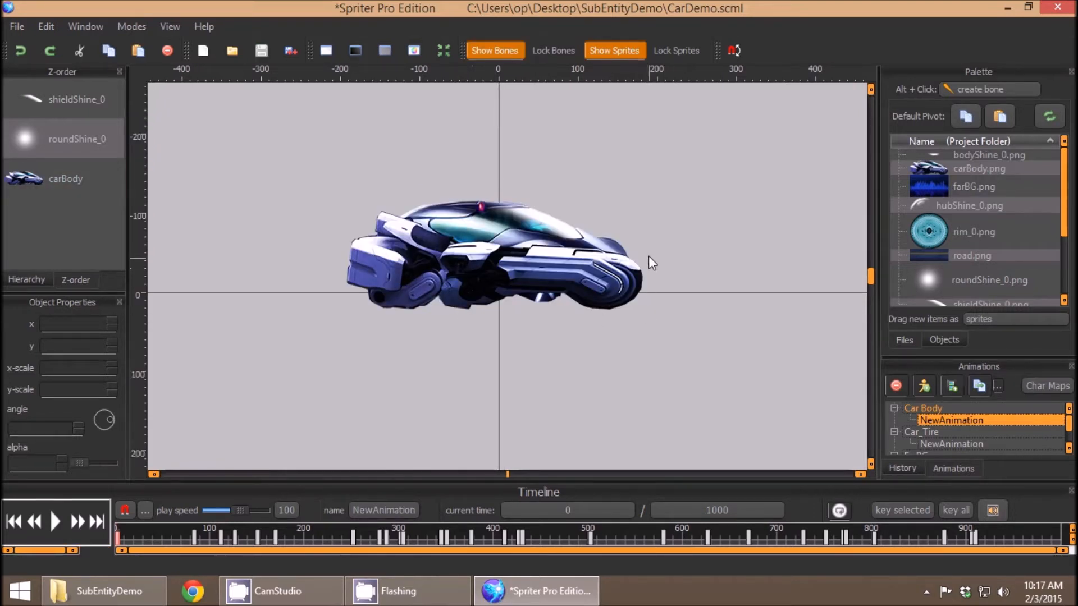
mouse_move(651, 311)
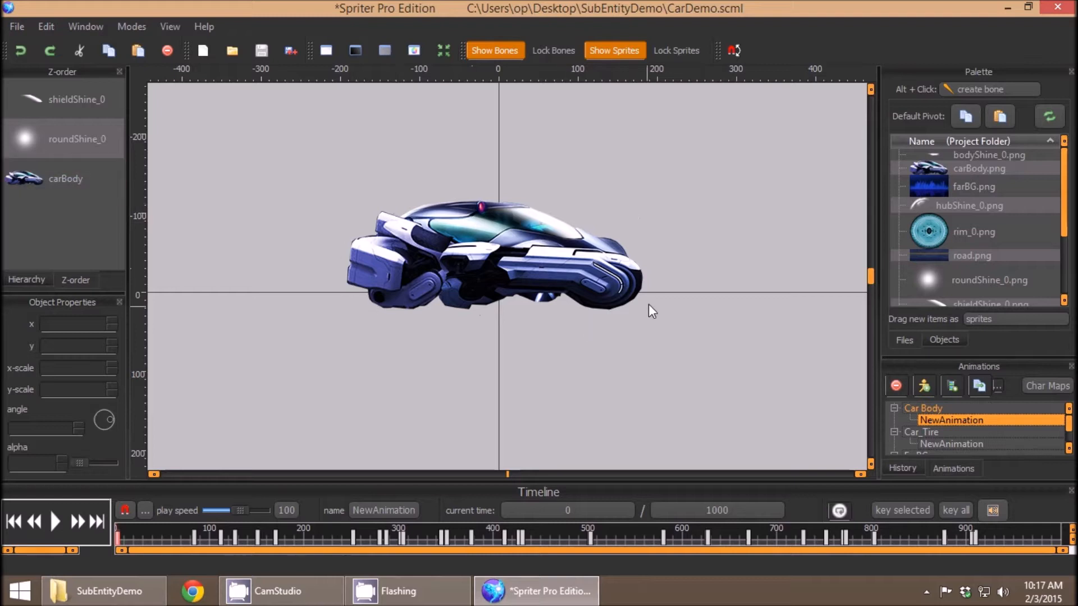
mouse_move(399, 216)
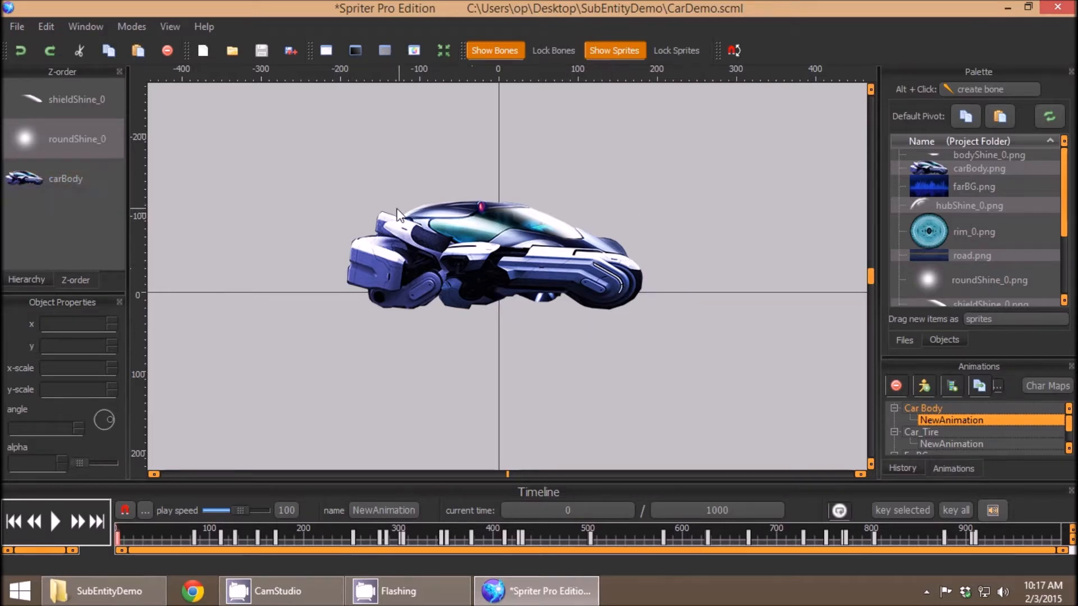
left_click(65, 178)
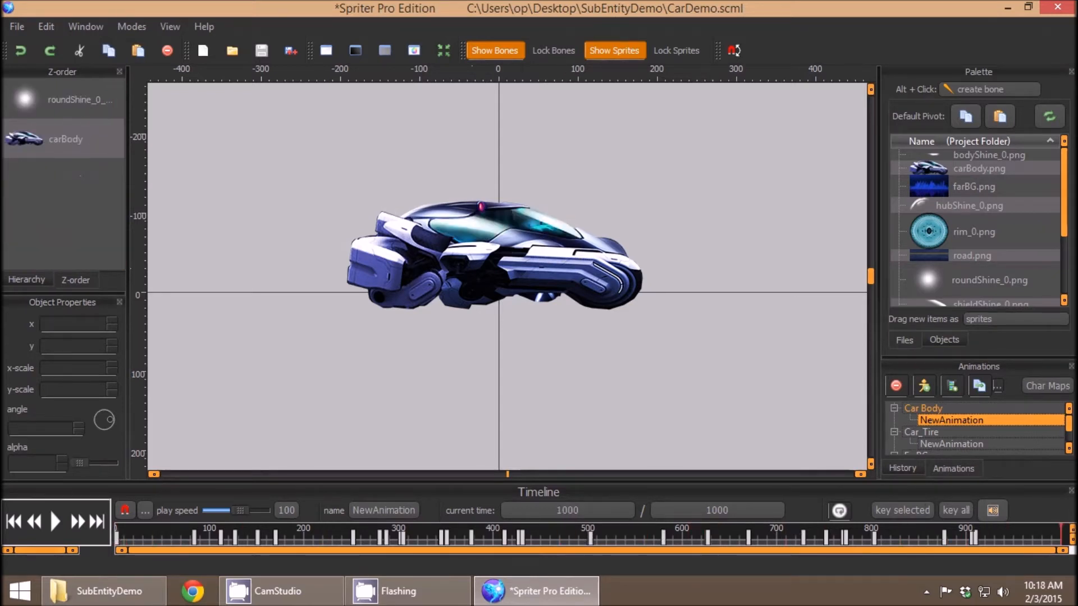
Select the Car_Tire entity and load its NewAnimation showing the wheel.
left_click(921, 432)
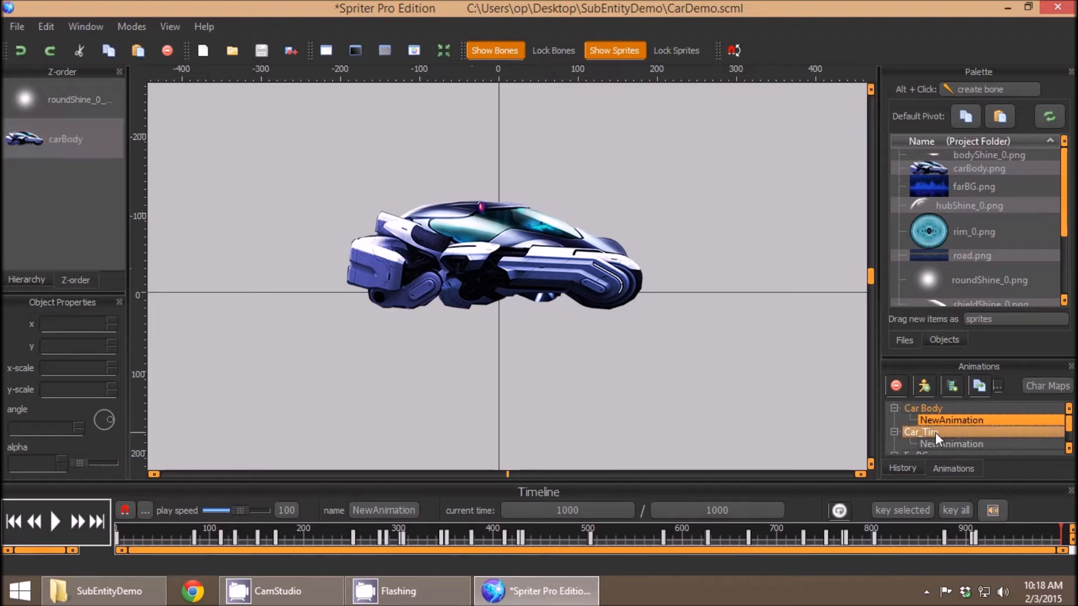
left_click(951, 445)
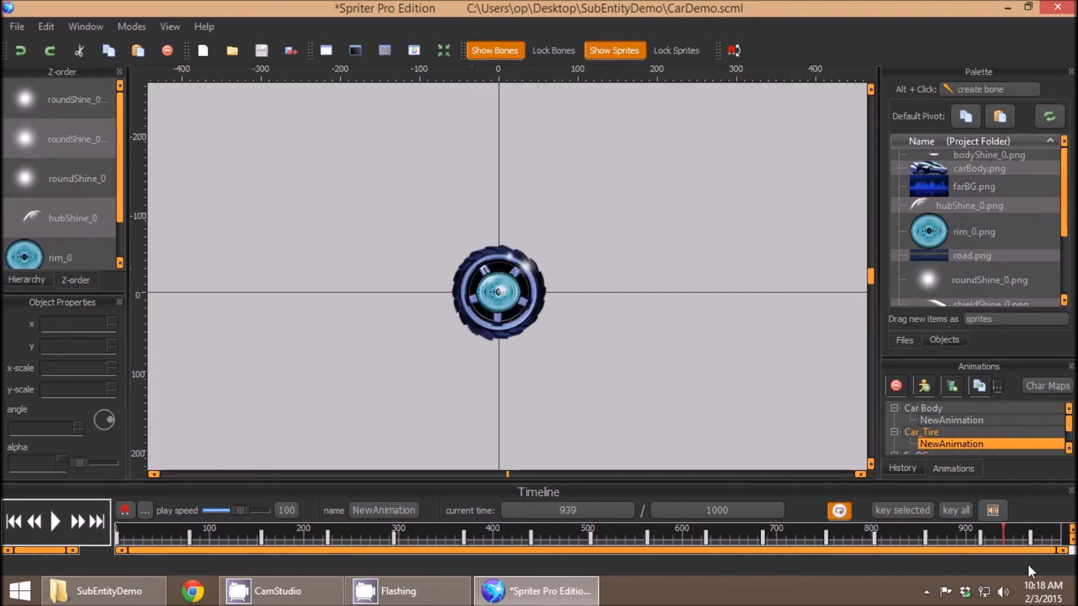
left_click(14, 522)
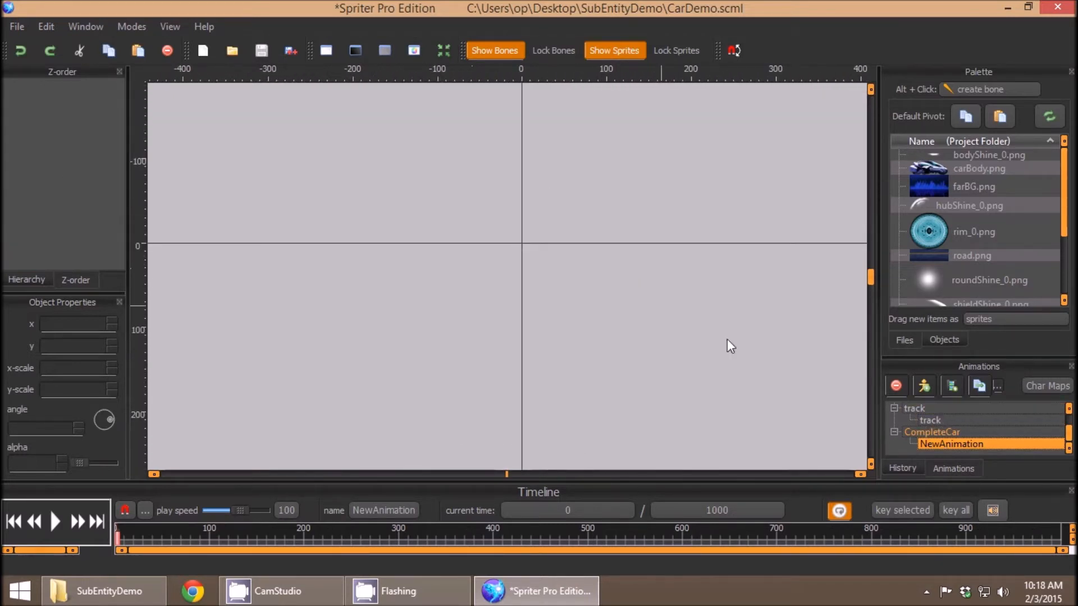
mouse_move(1006, 481)
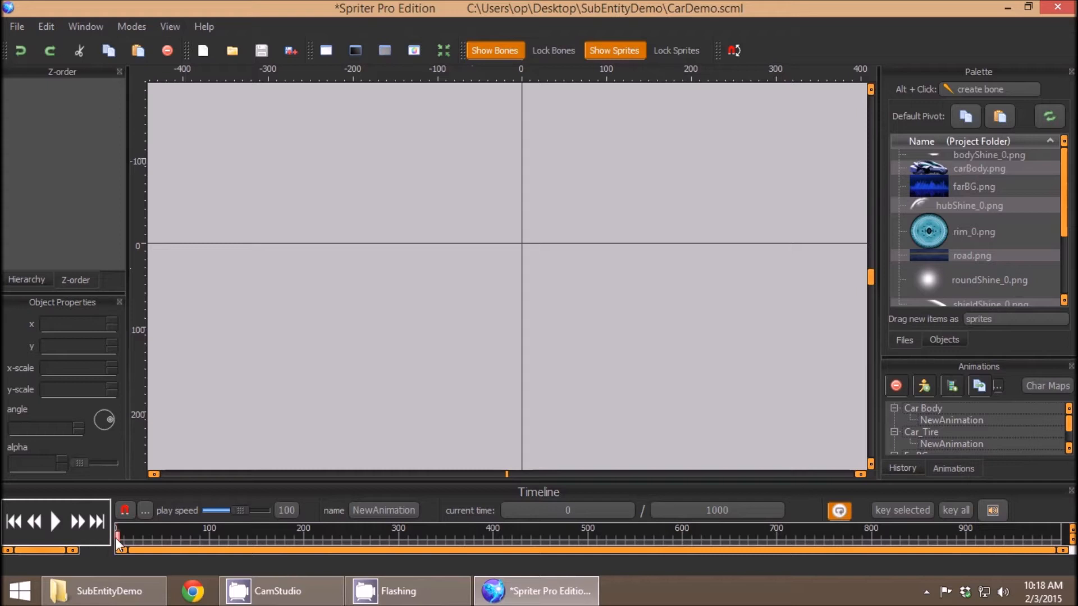
mouse_move(892, 428)
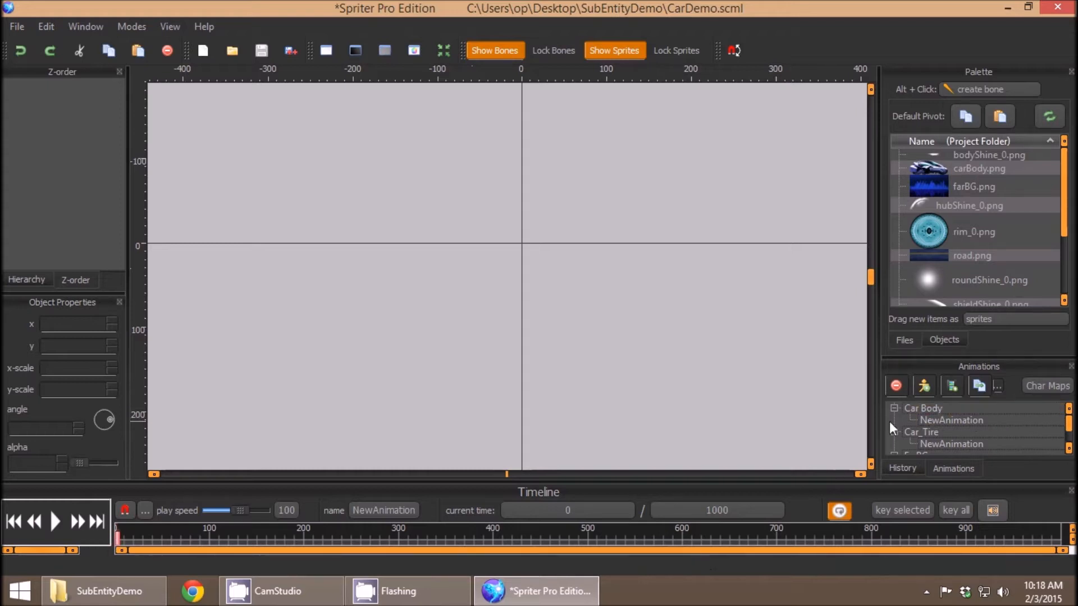
left_click(987, 154)
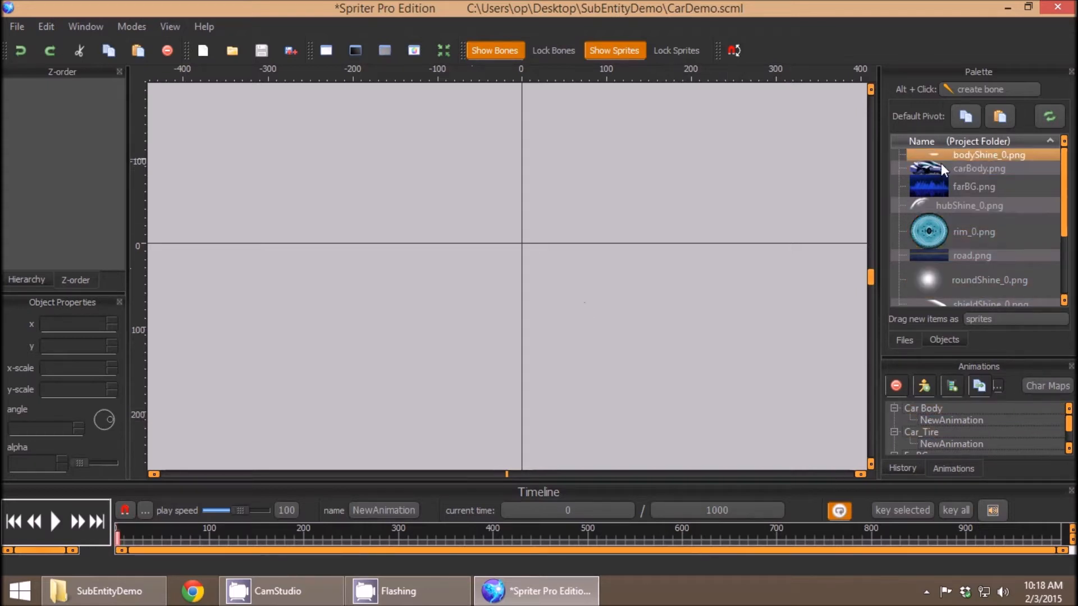
left_click(974, 187)
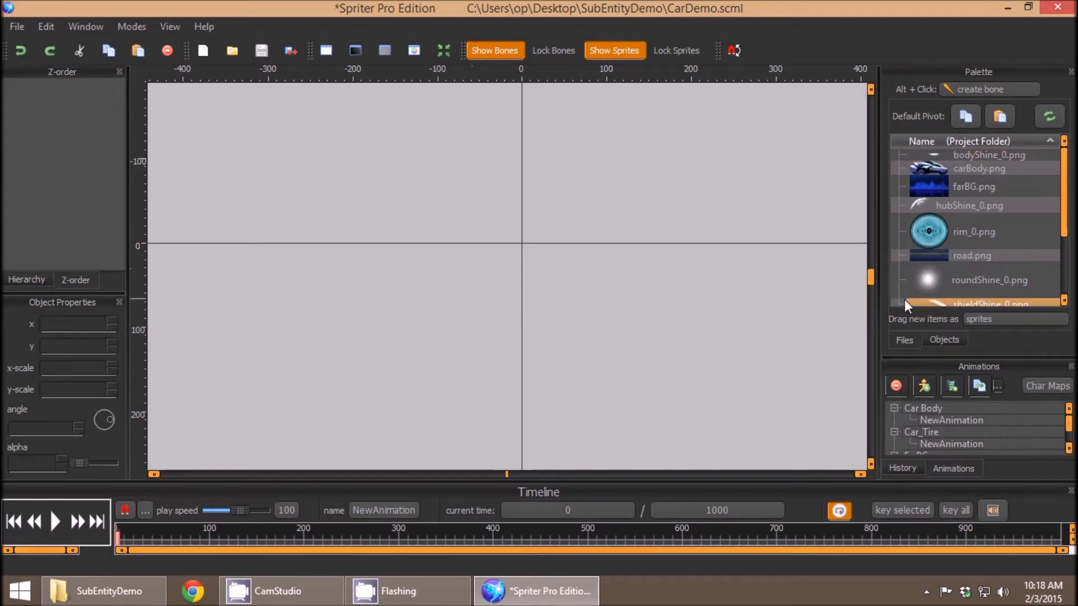
left_click(951, 444)
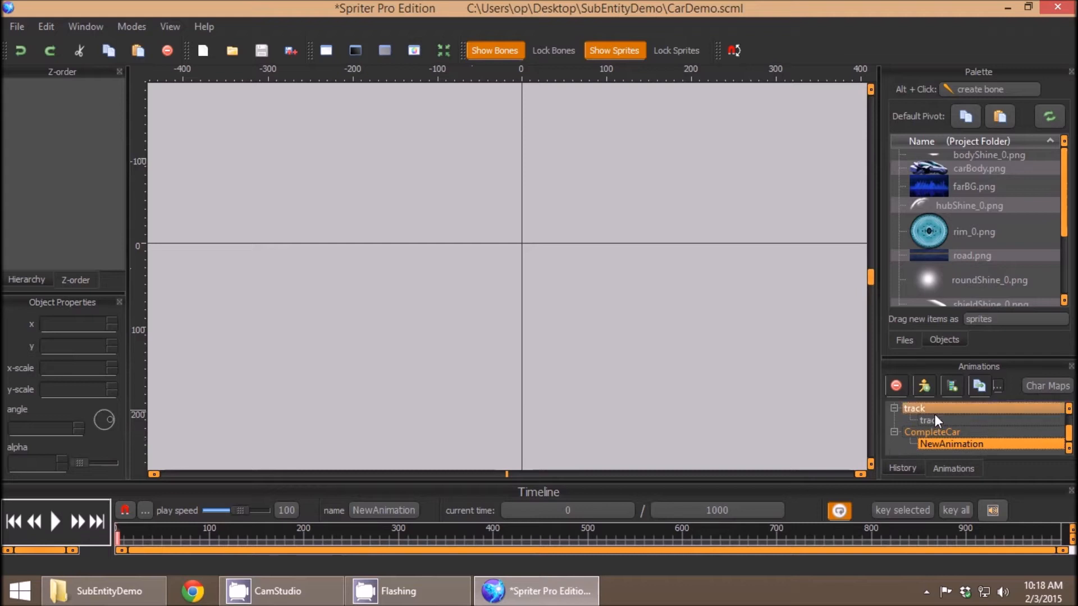
left_click(950, 444)
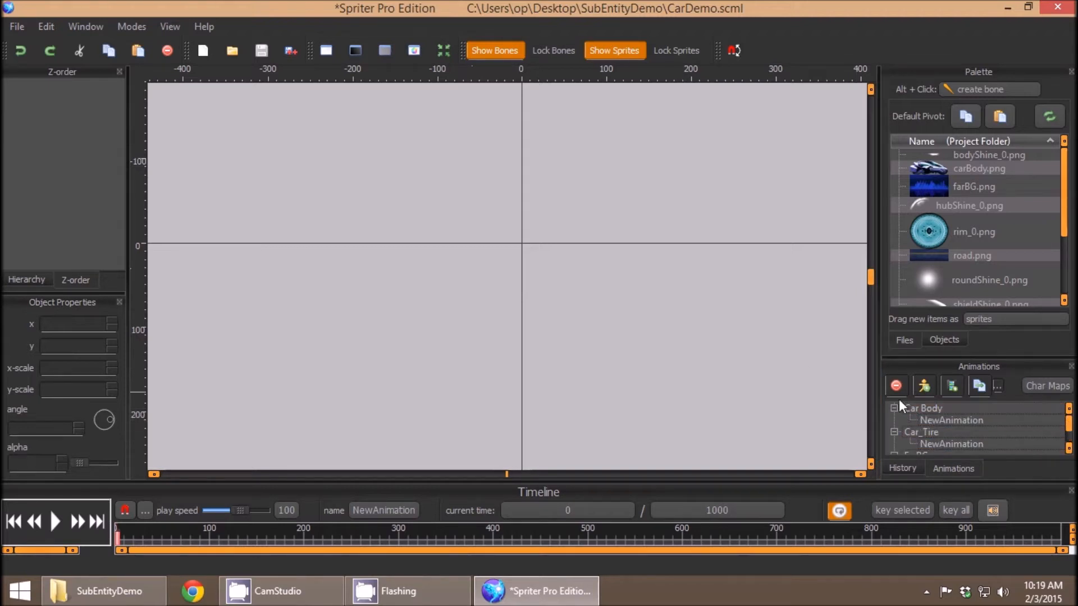
left_click(923, 408)
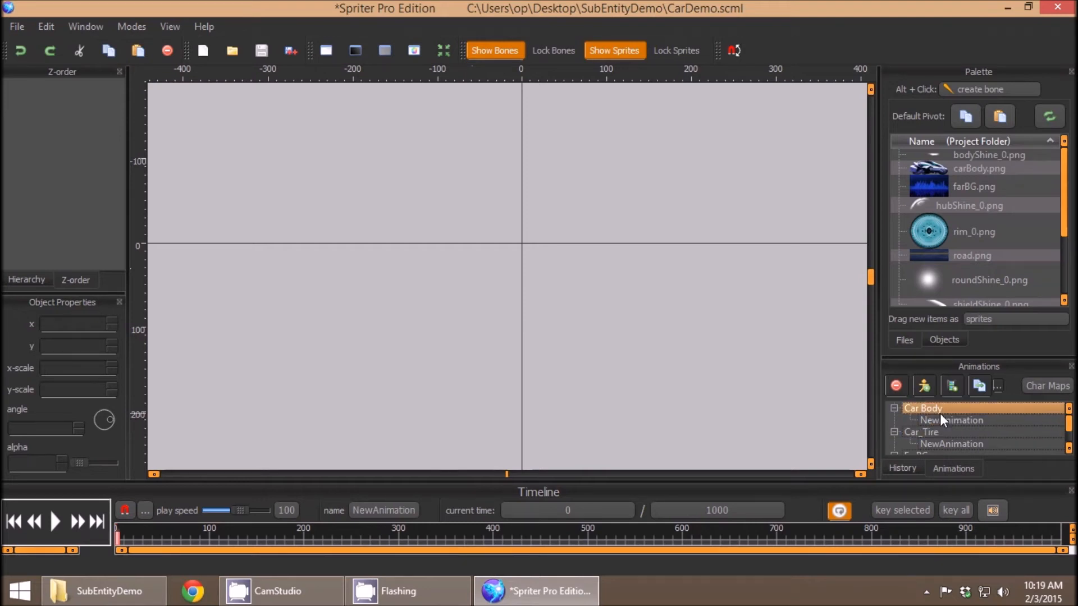
left_click(921, 431)
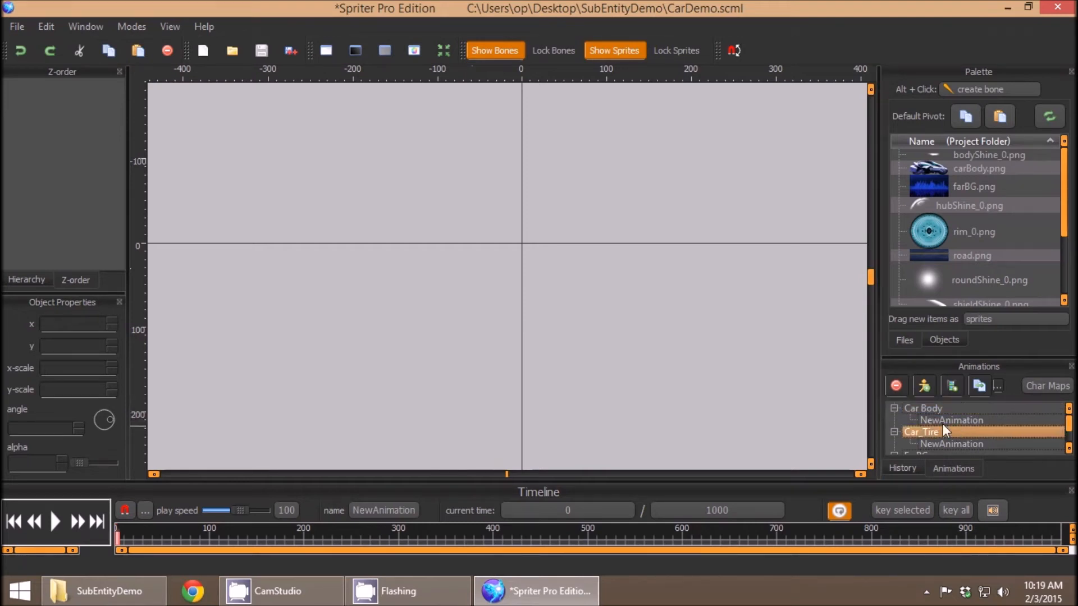
left_click(949, 420)
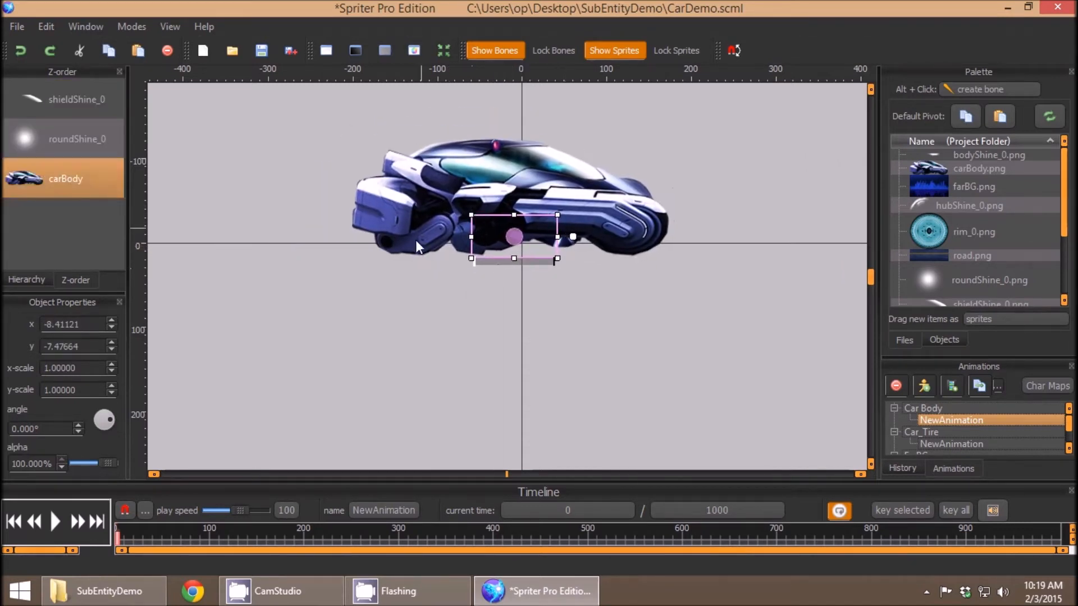
mouse_move(499, 209)
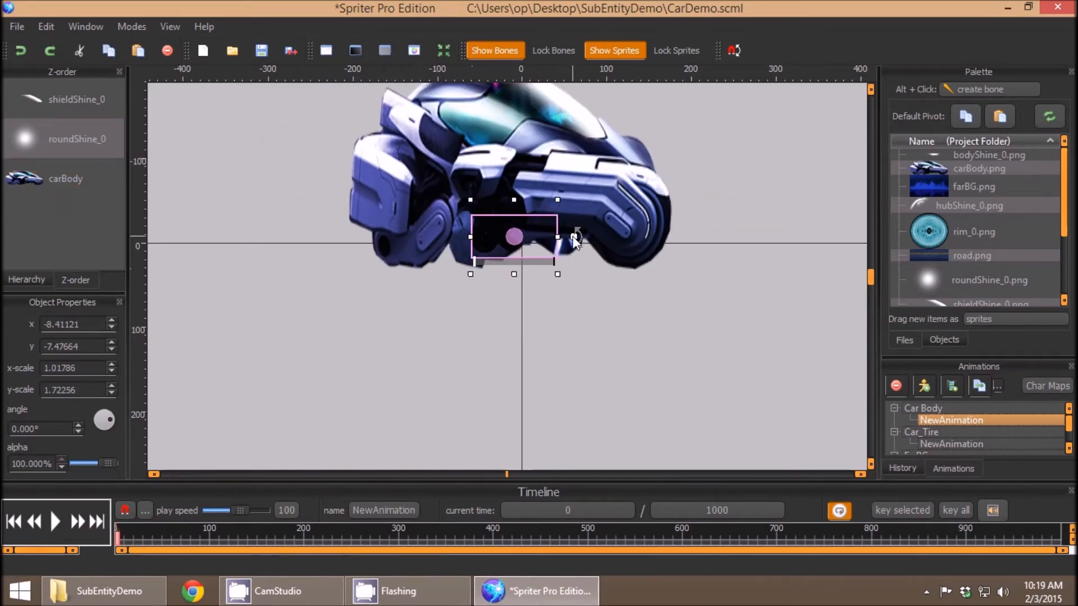
Stretch the car body taller with its top scale handle, to about 1.72 y-scale.
left_click_drag(576, 227, 530, 282)
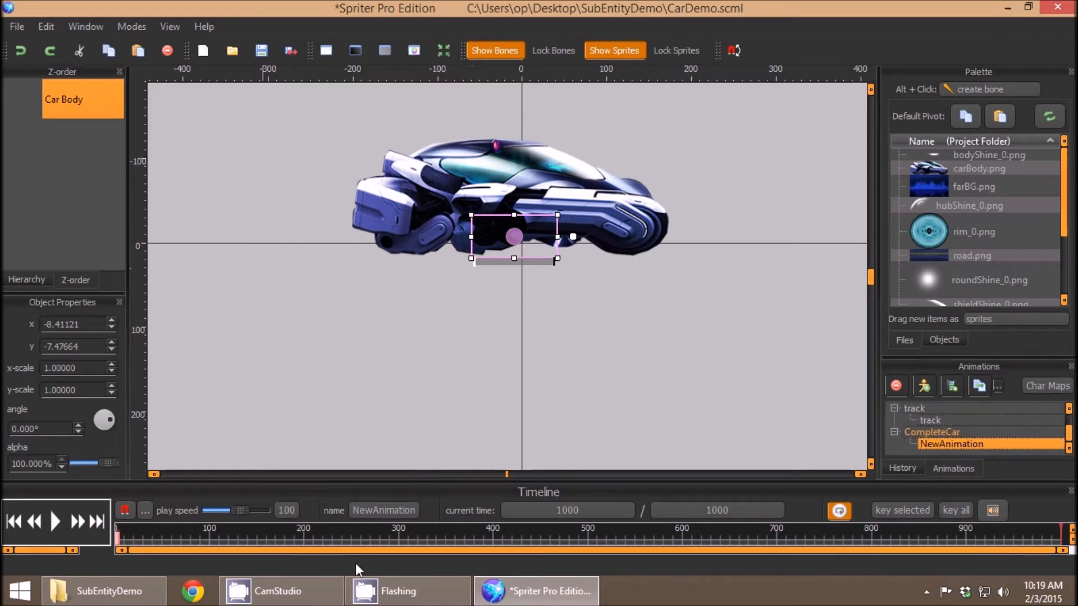
mouse_move(609, 332)
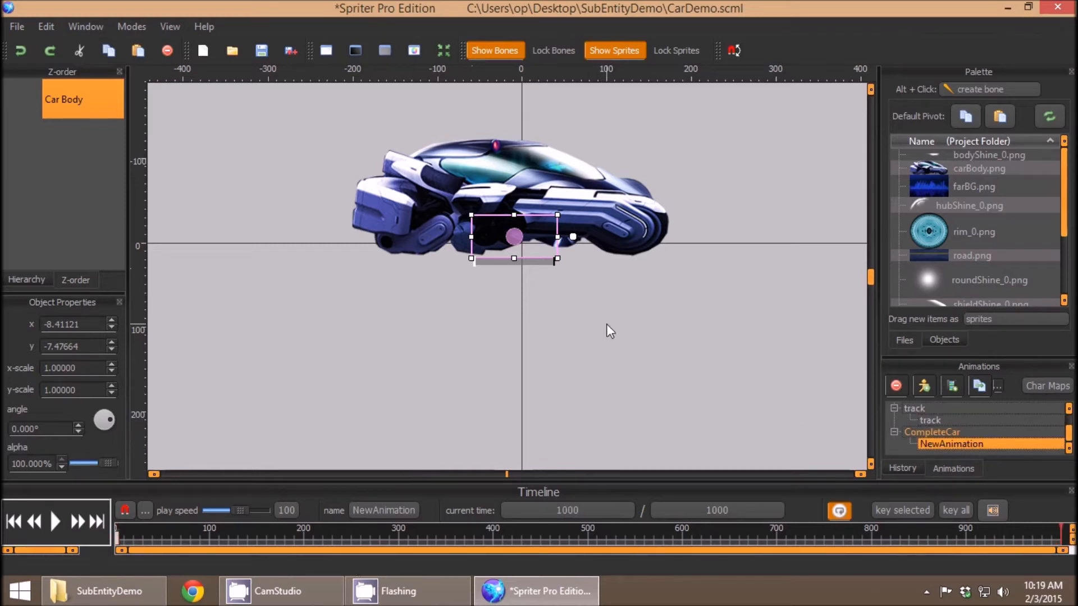
mouse_move(515, 240)
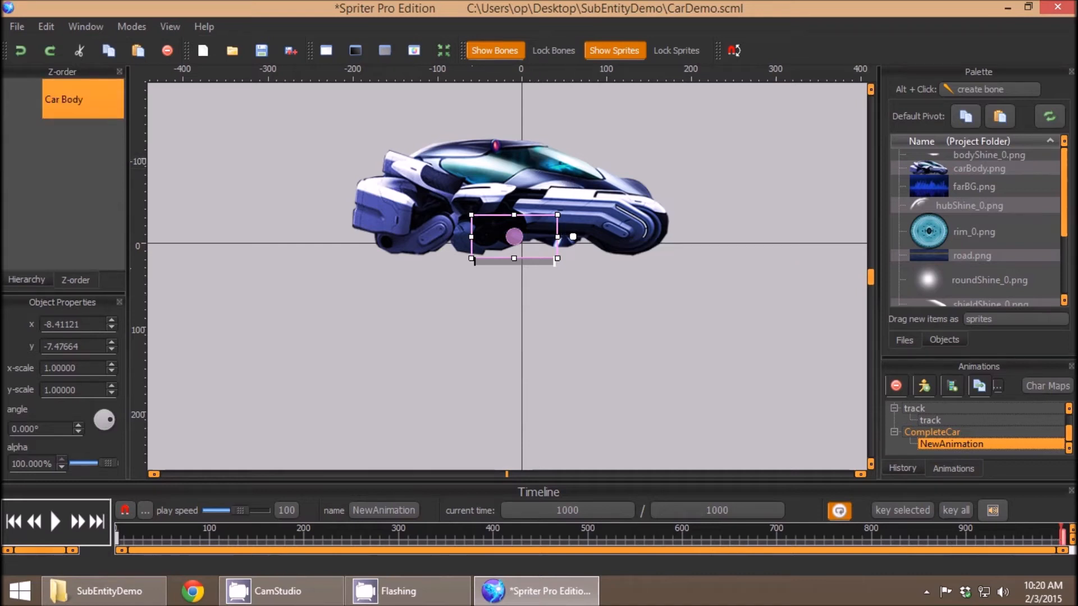
mouse_move(514, 246)
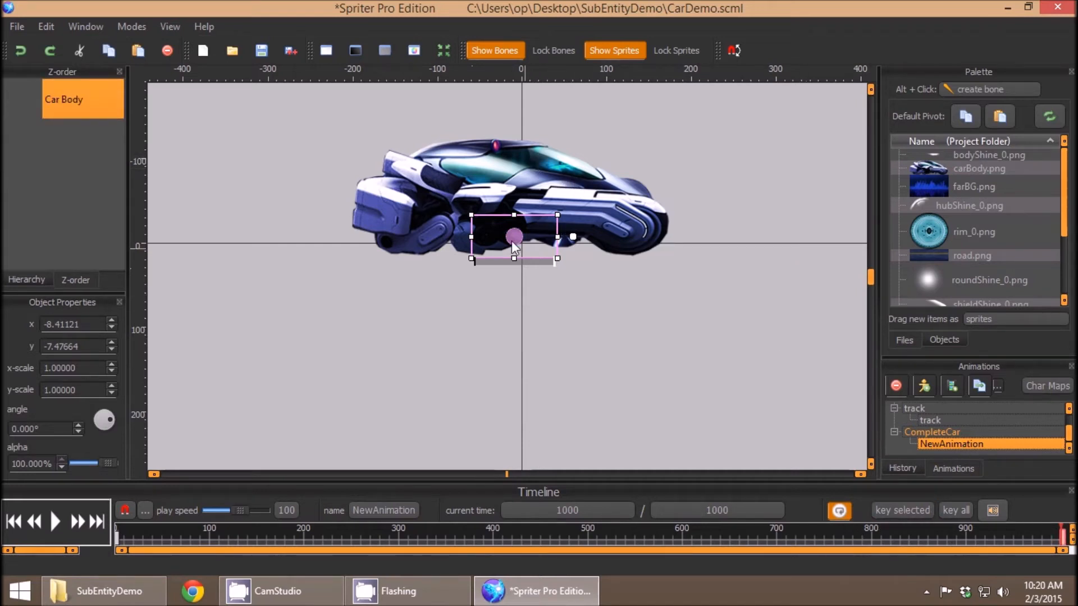
left_click(12, 522)
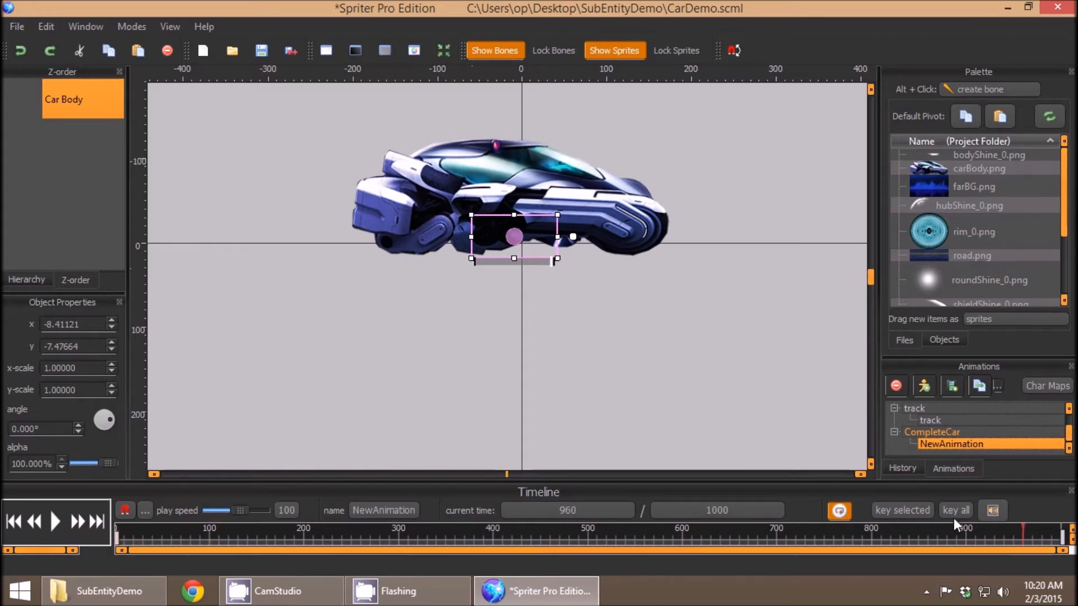
left_click(230, 546)
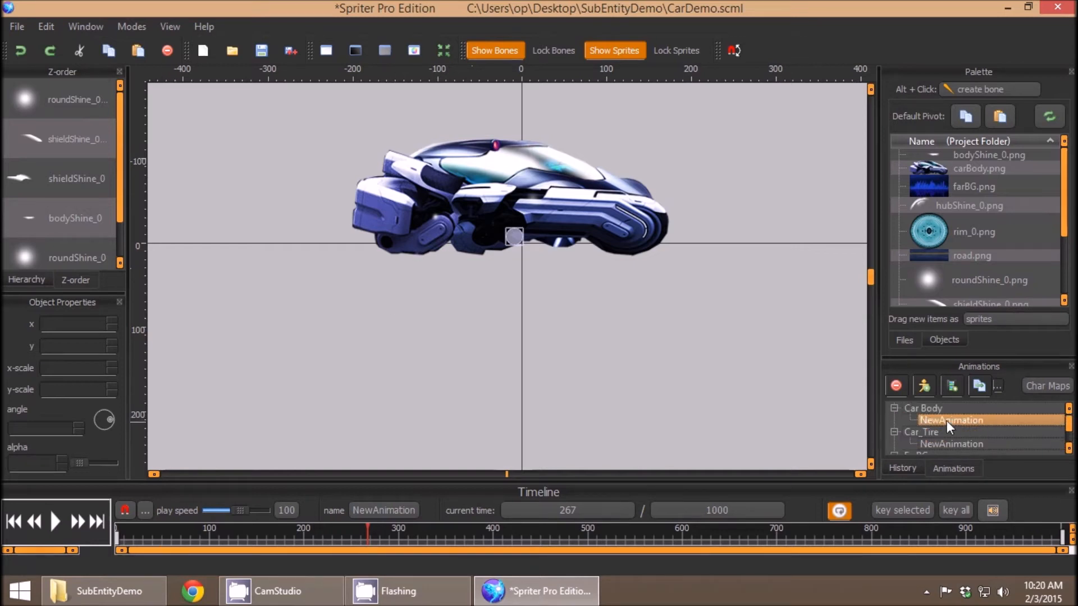
Fit the front tire into its wheel well, select the rear tire, and scrub to the end.
left_click(55, 522)
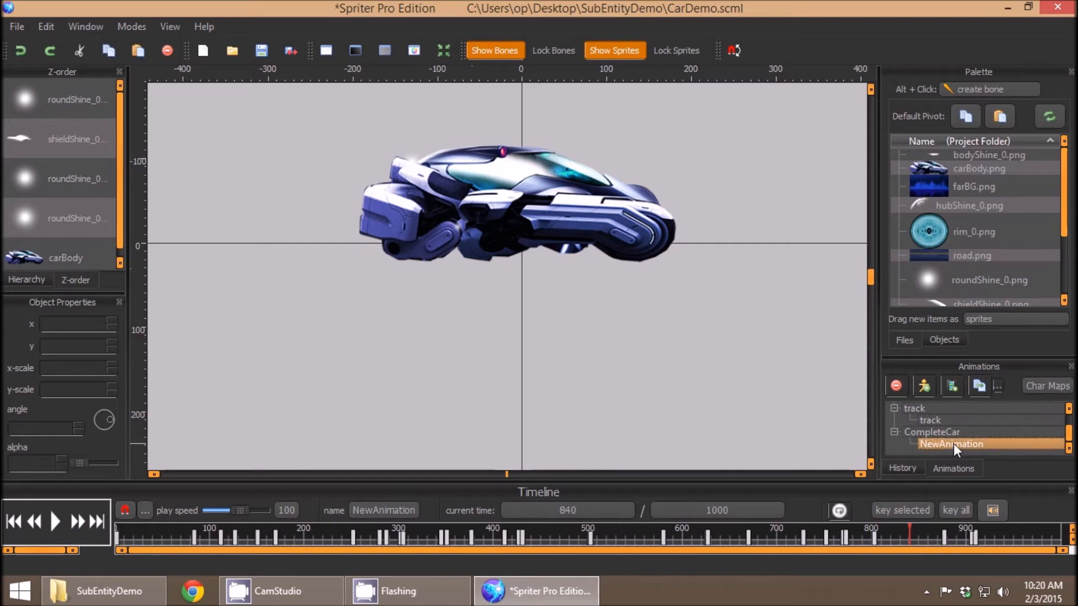
left_click(931, 432)
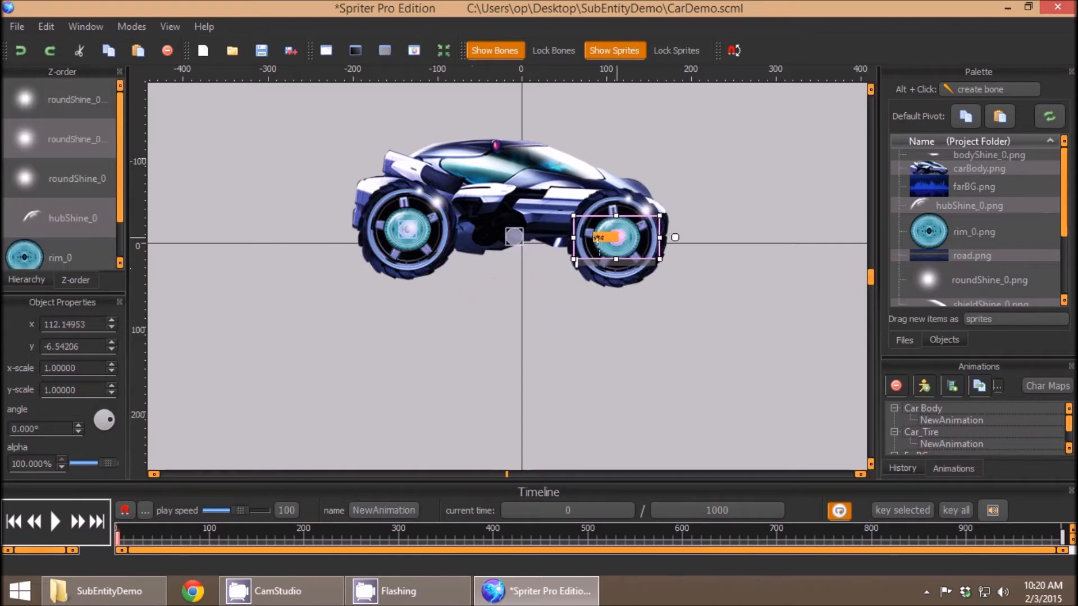
left_click_drag(612, 238, 601, 233)
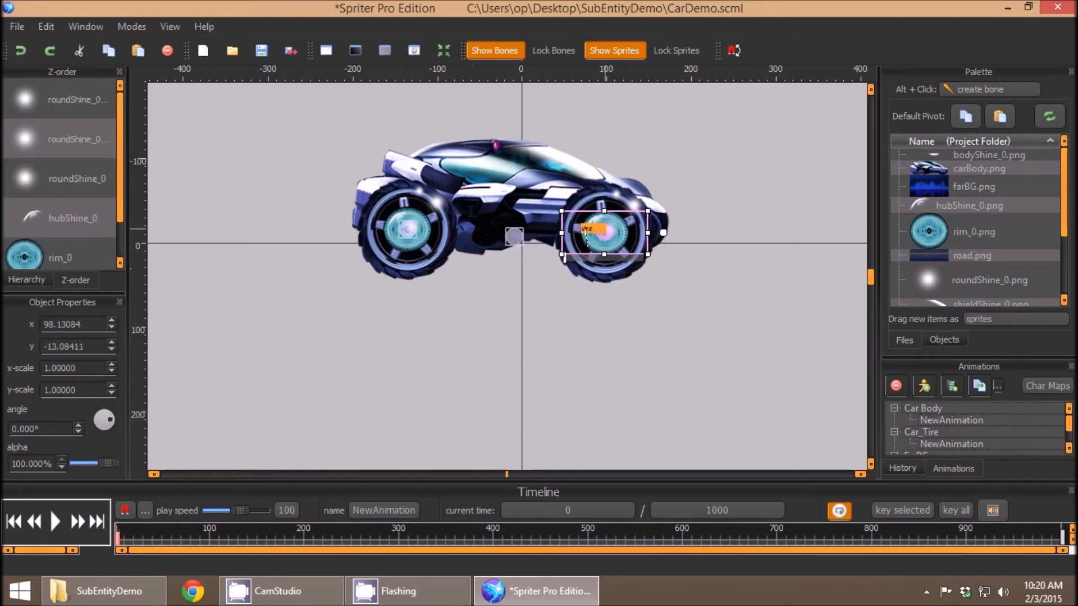
left_click_drag(605, 232, 608, 233)
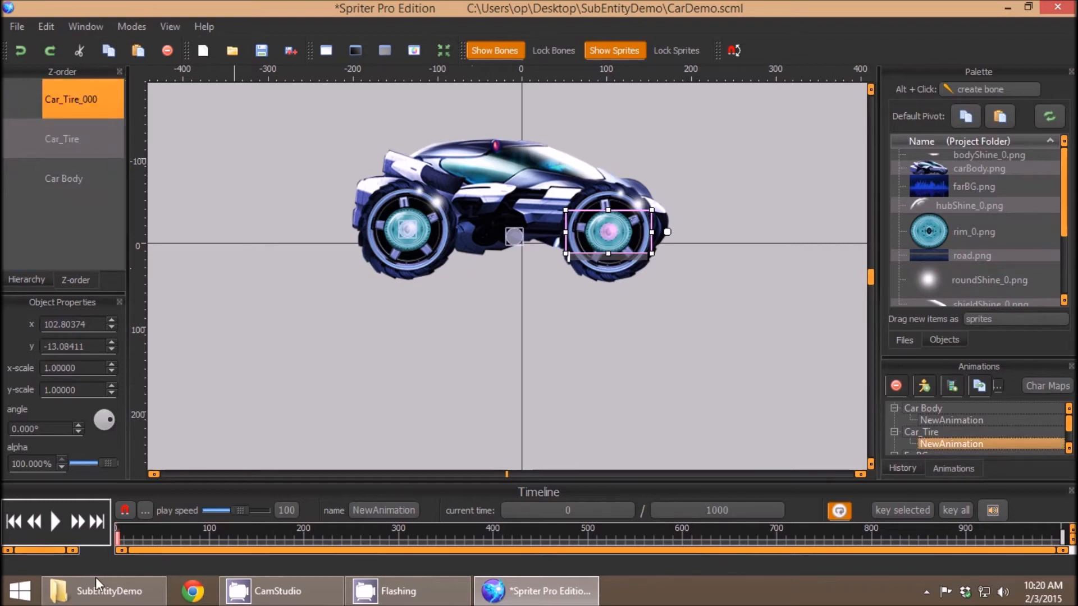
left_click(61, 139)
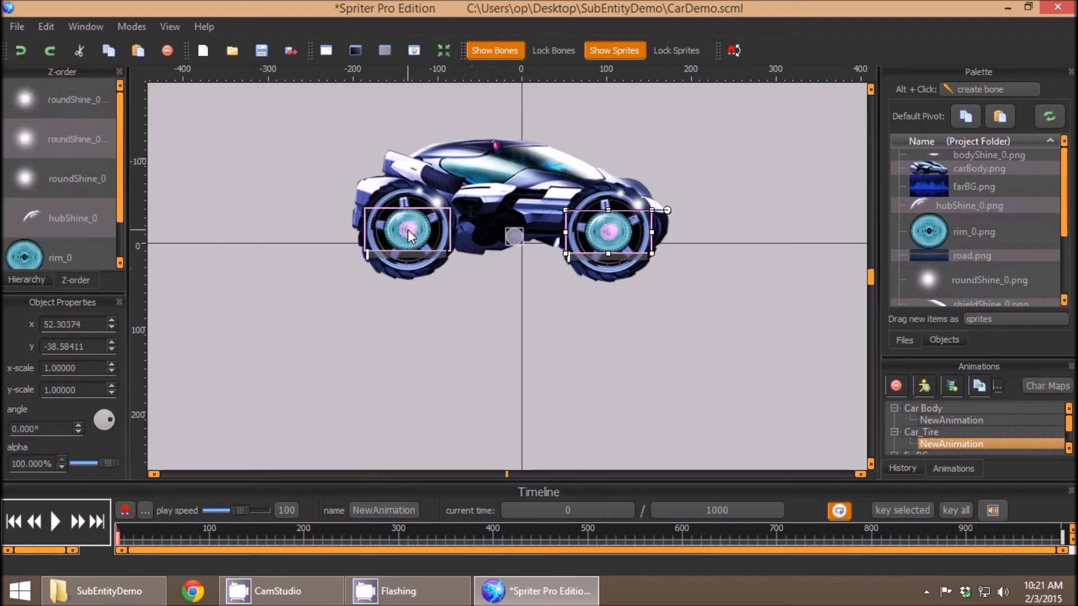
mouse_move(432, 246)
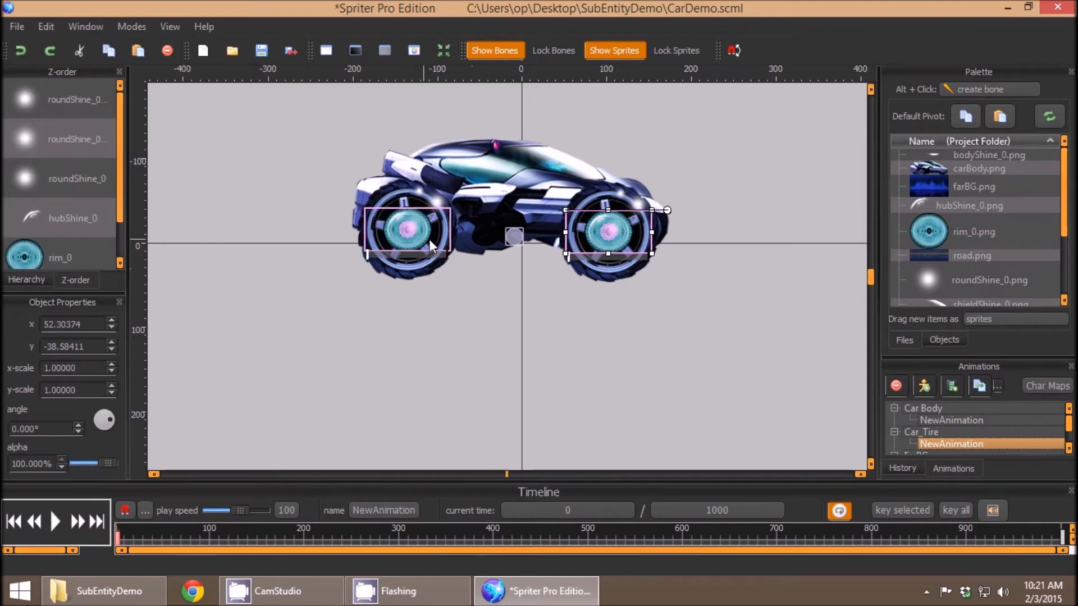
mouse_move(659, 209)
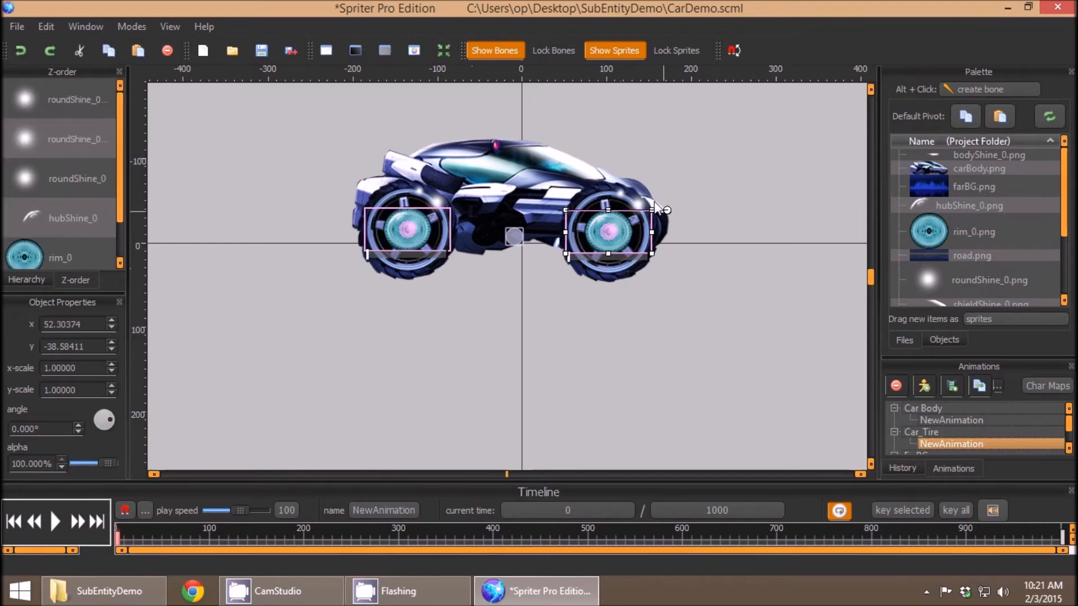
mouse_move(416, 256)
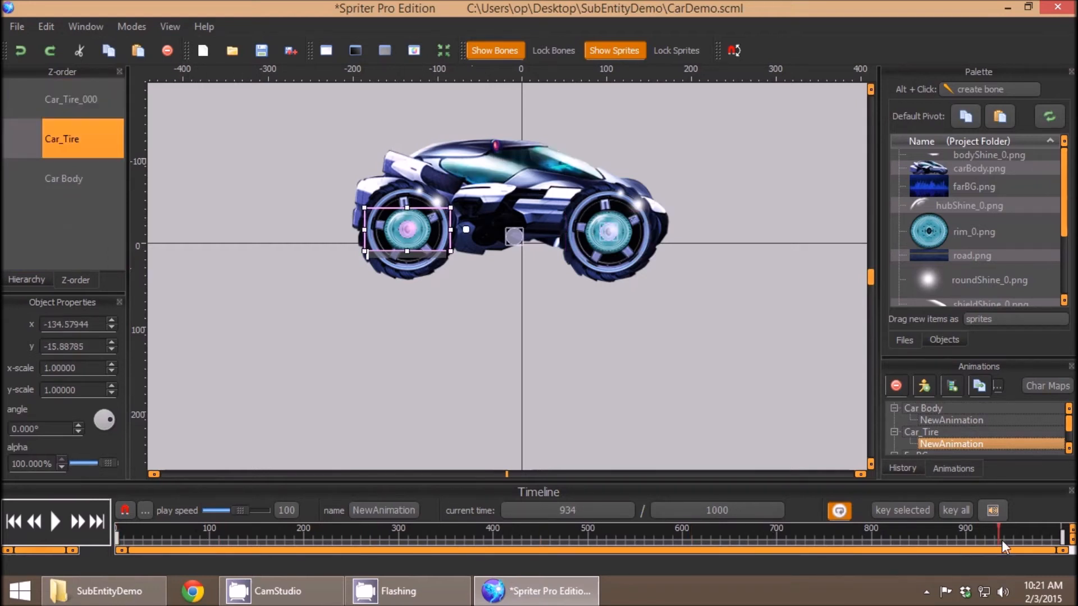
left_click_drag(1004, 549, 1070, 548)
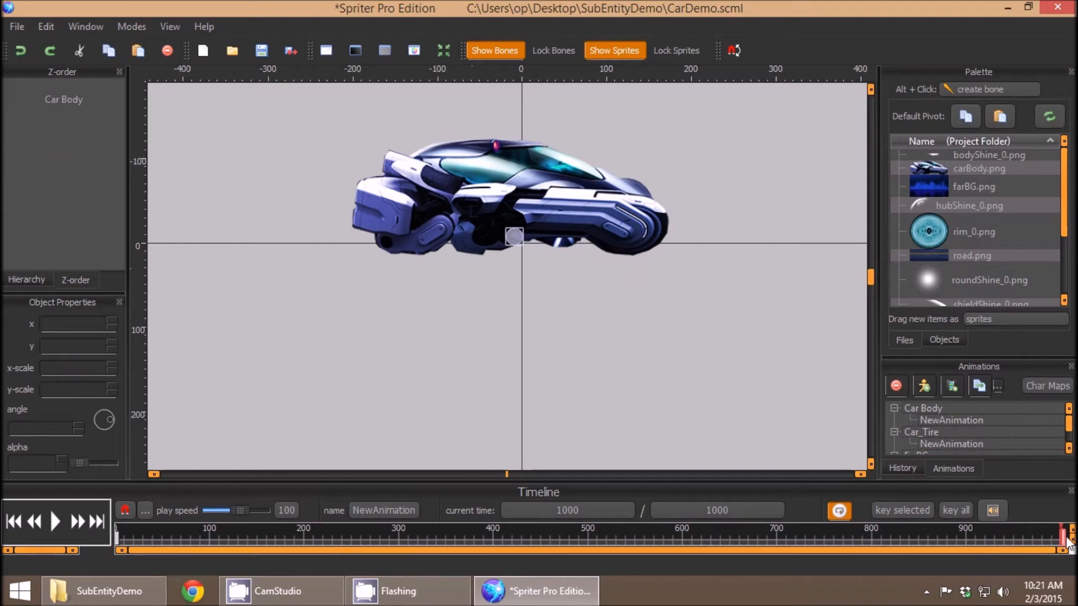
mouse_move(526, 221)
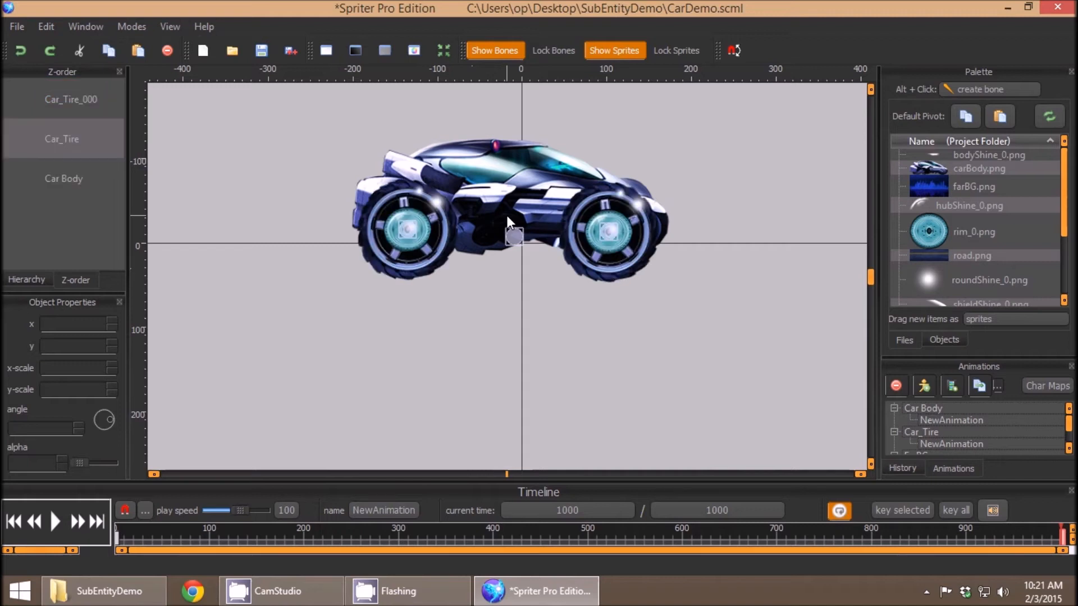
mouse_move(573, 358)
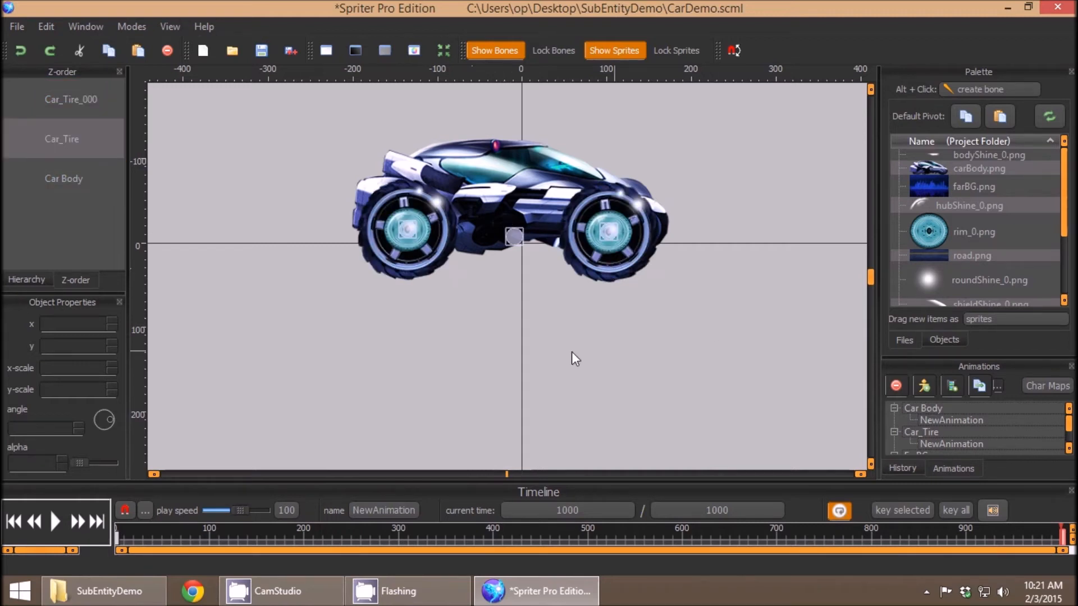
left_click(397, 543)
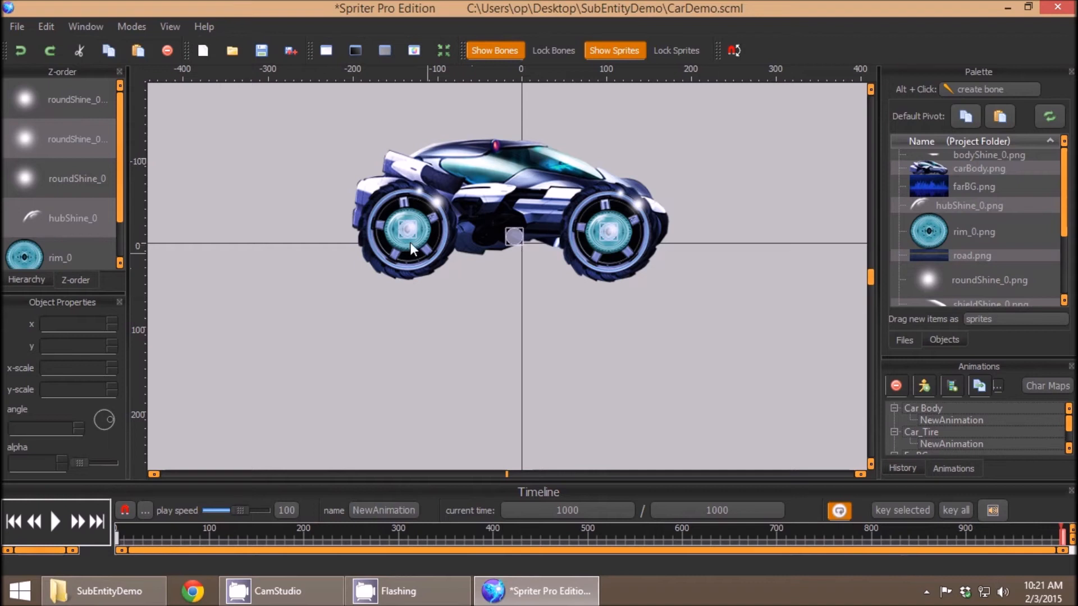
mouse_move(411, 234)
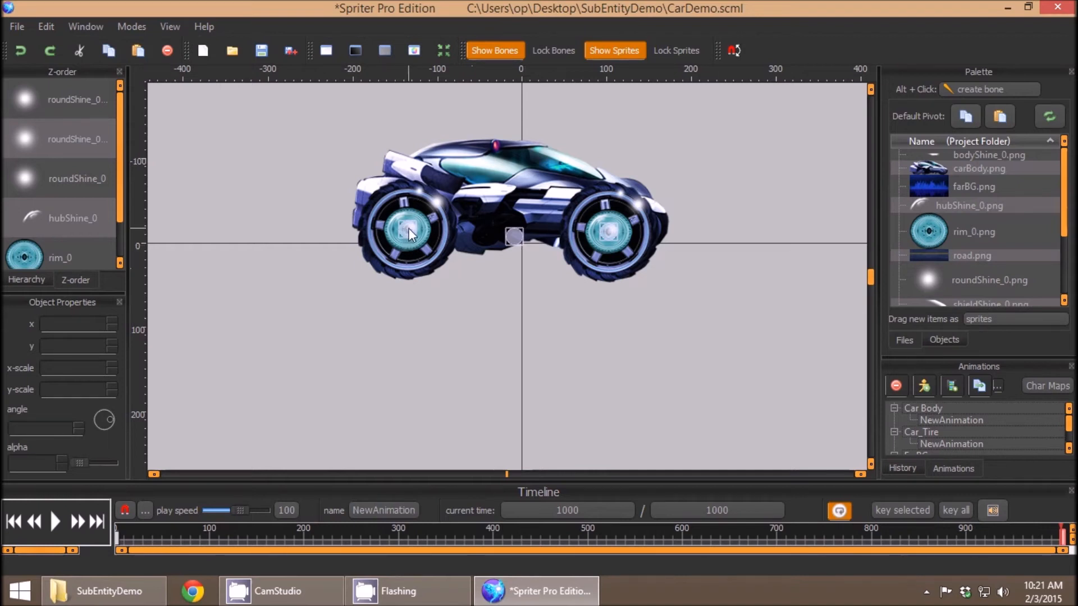
left_click(409, 233)
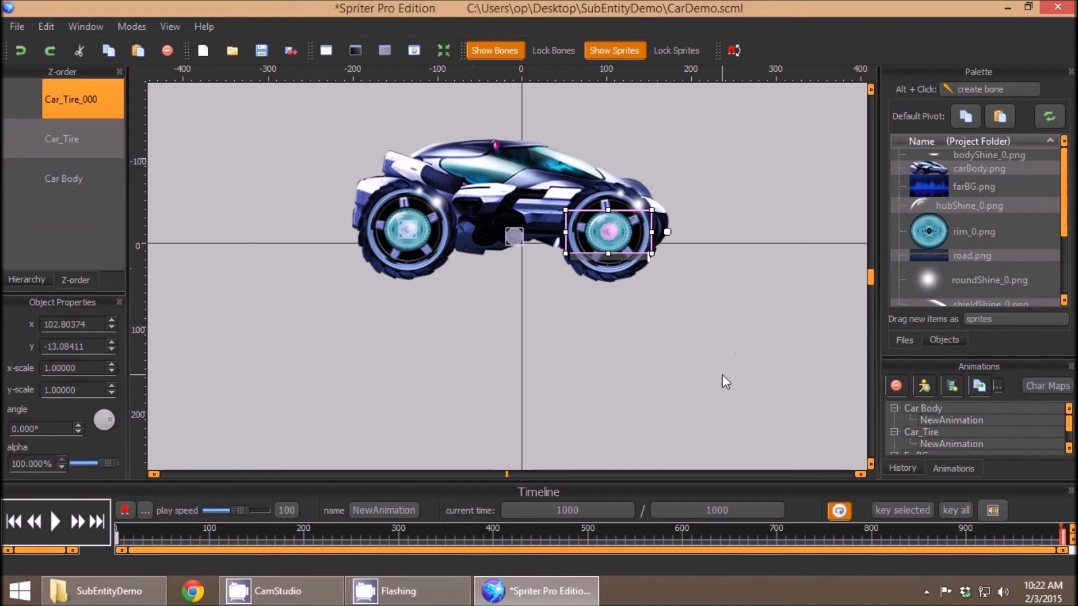
left_click(54, 523)
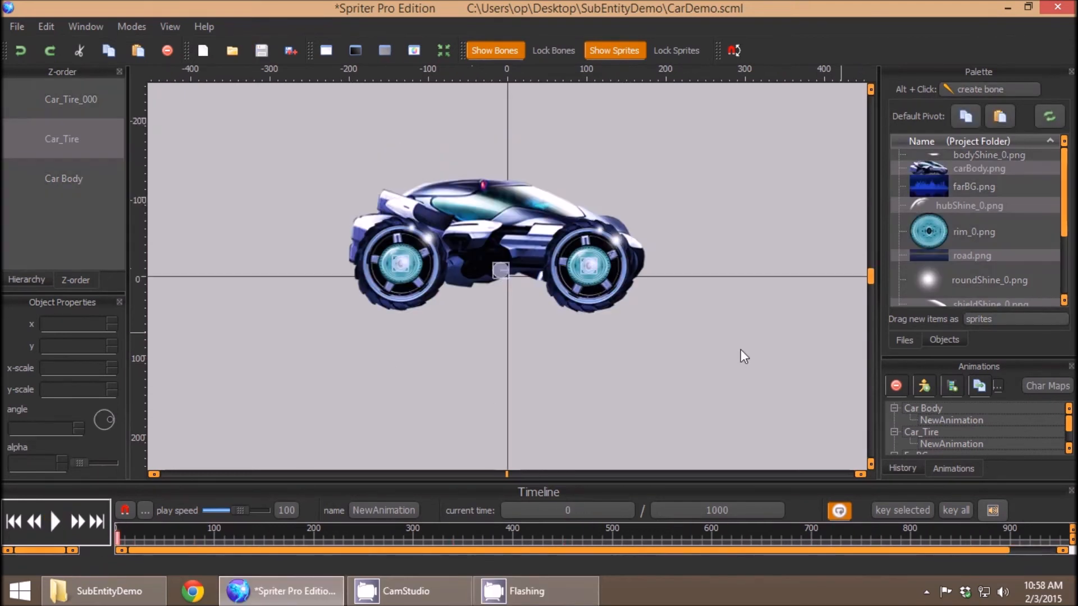
View CompleteCar's Second then Third Animation, scrubbing to the timeline end.
left_click(951, 444)
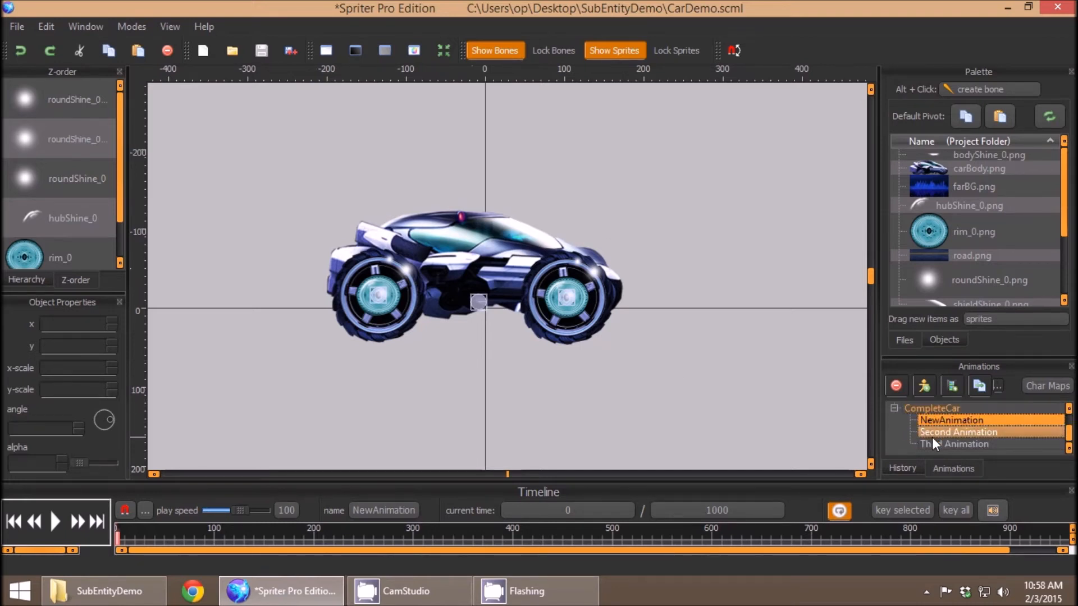
left_click(958, 432)
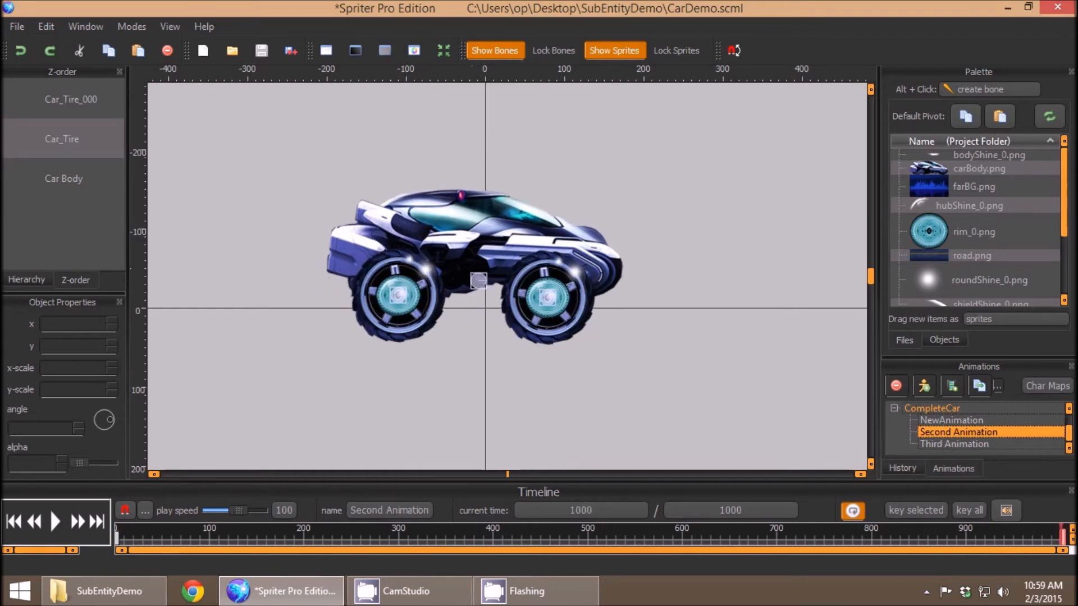
left_click(954, 443)
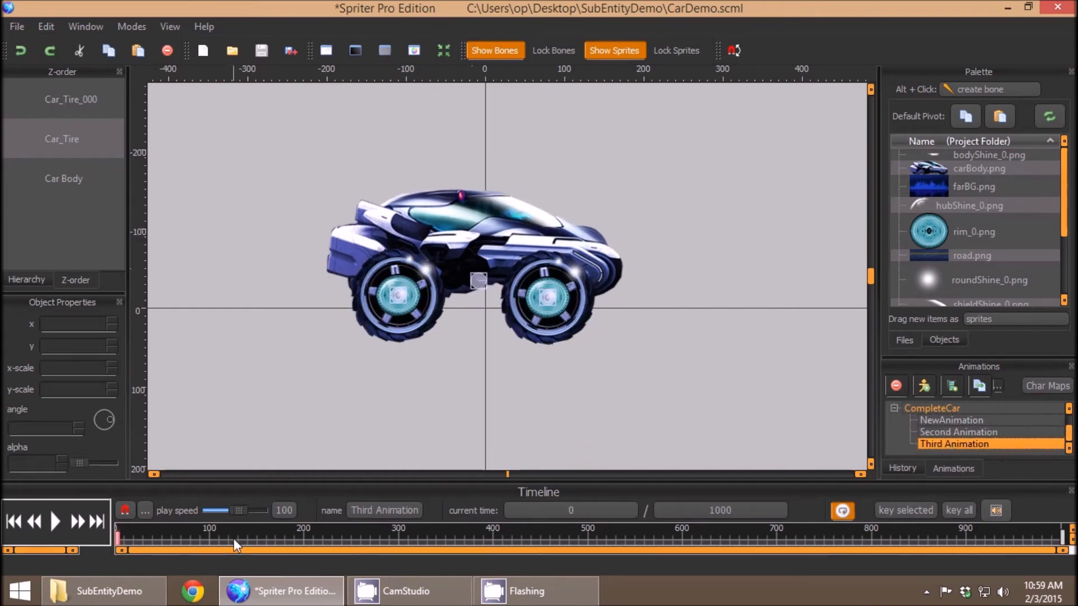
left_click_drag(234, 545, 1042, 545)
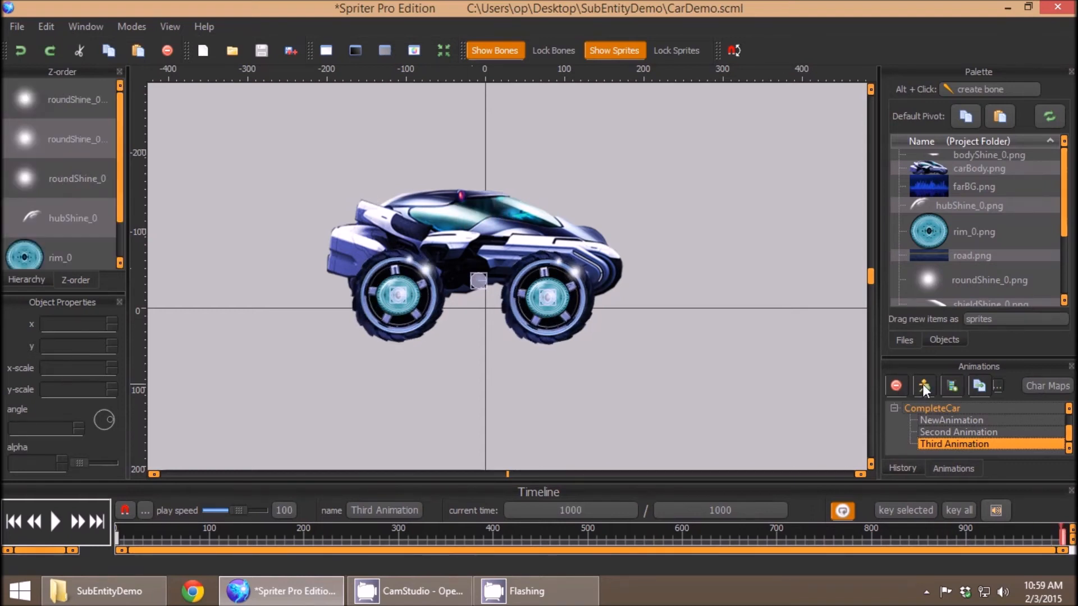
Add a new entity to the project named 'Transformation Sequence'.
left_click(924, 386)
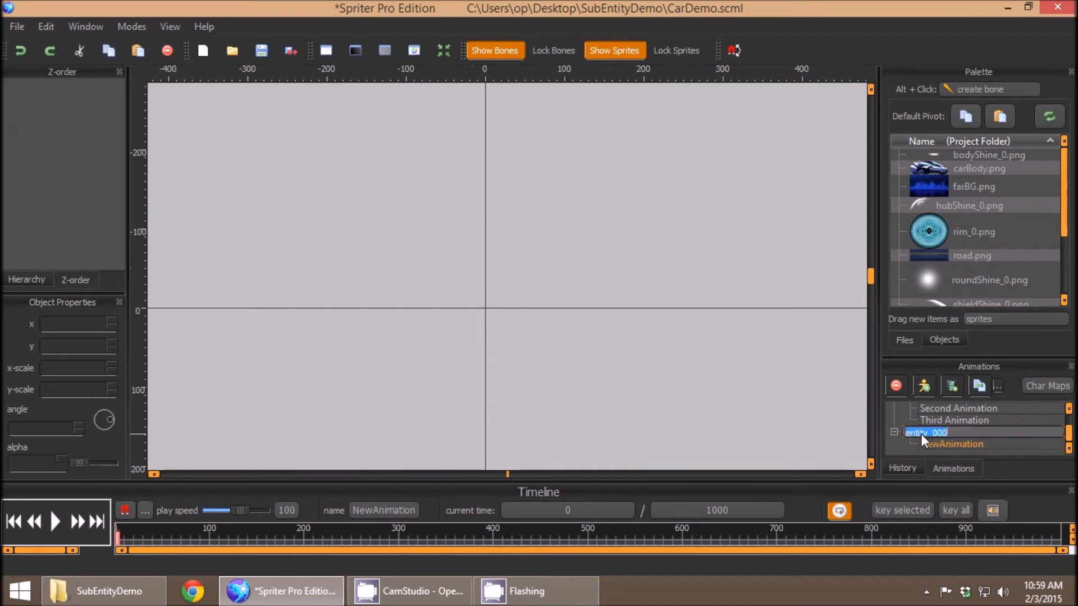
type("Tral")
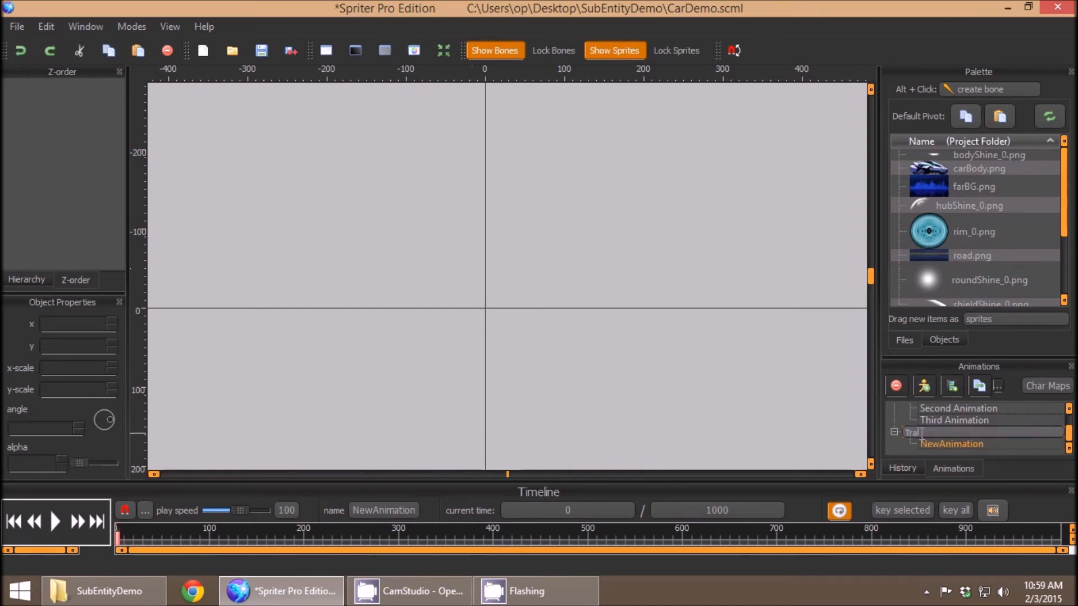
type("Transformation")
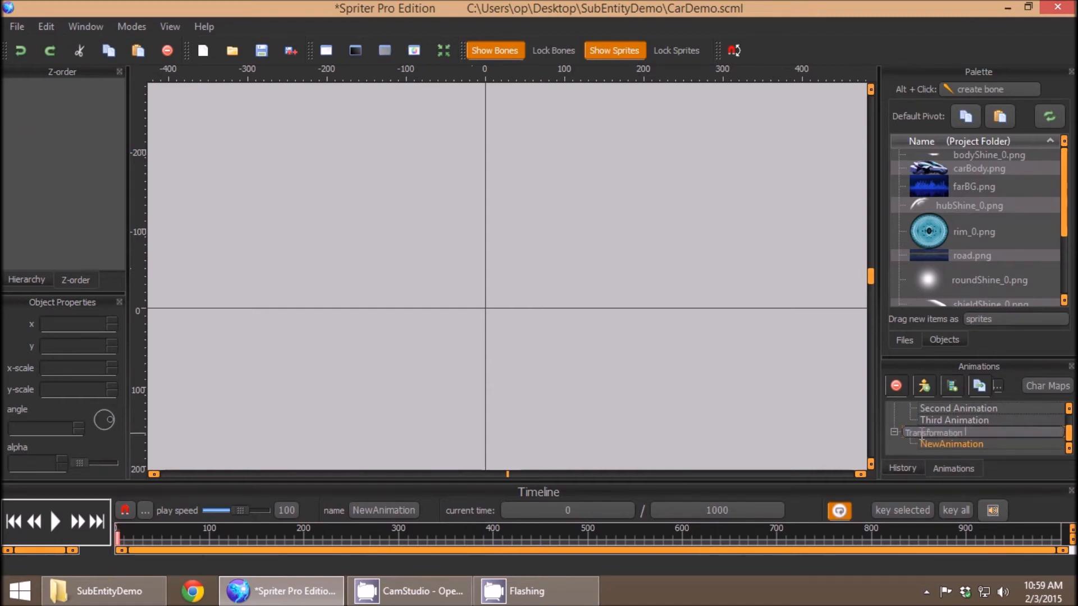
type("Sequence")
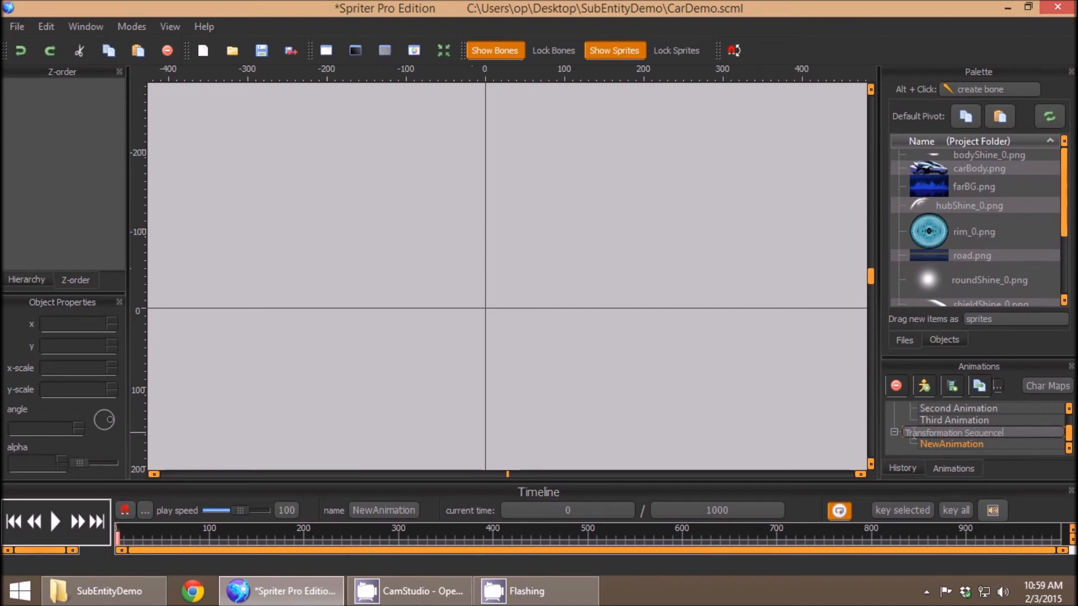
left_click(952, 432)
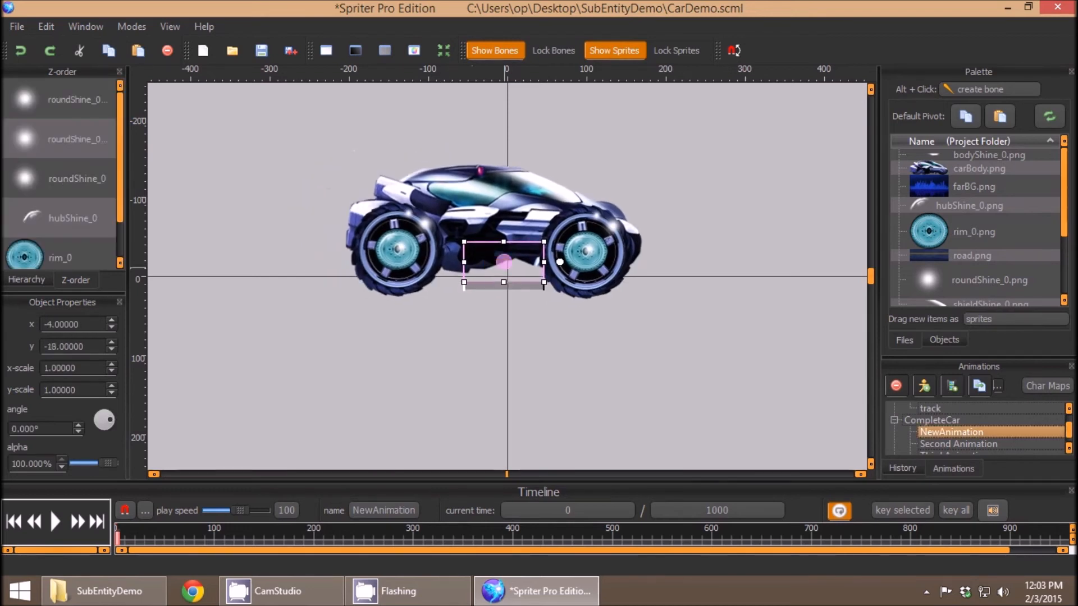
Scrub the timeline to the frame just after the transformation moment, around 523 ms.
left_click(359, 543)
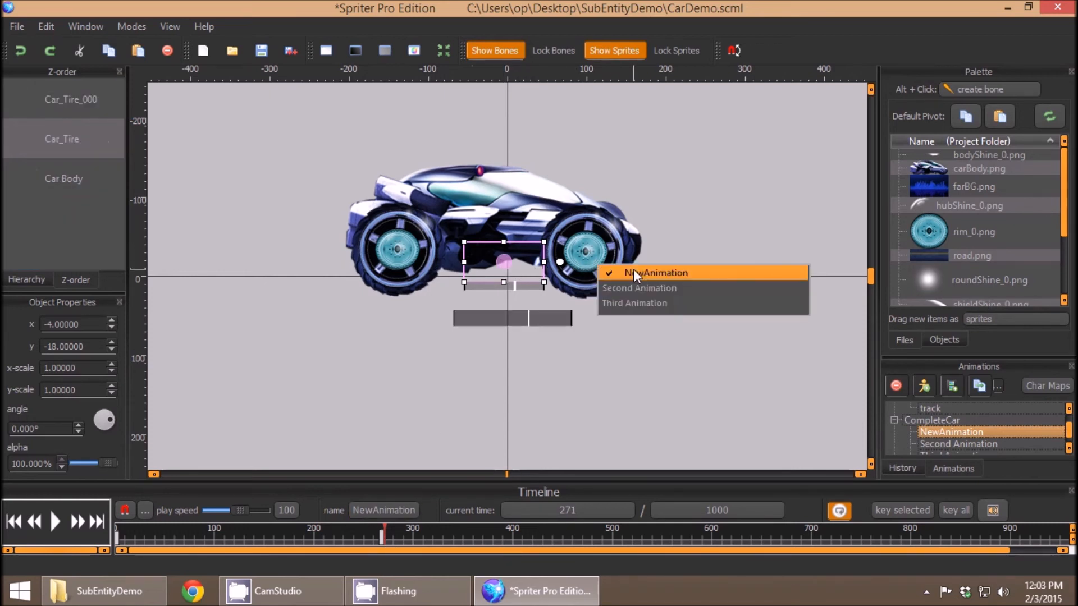
mouse_move(631, 294)
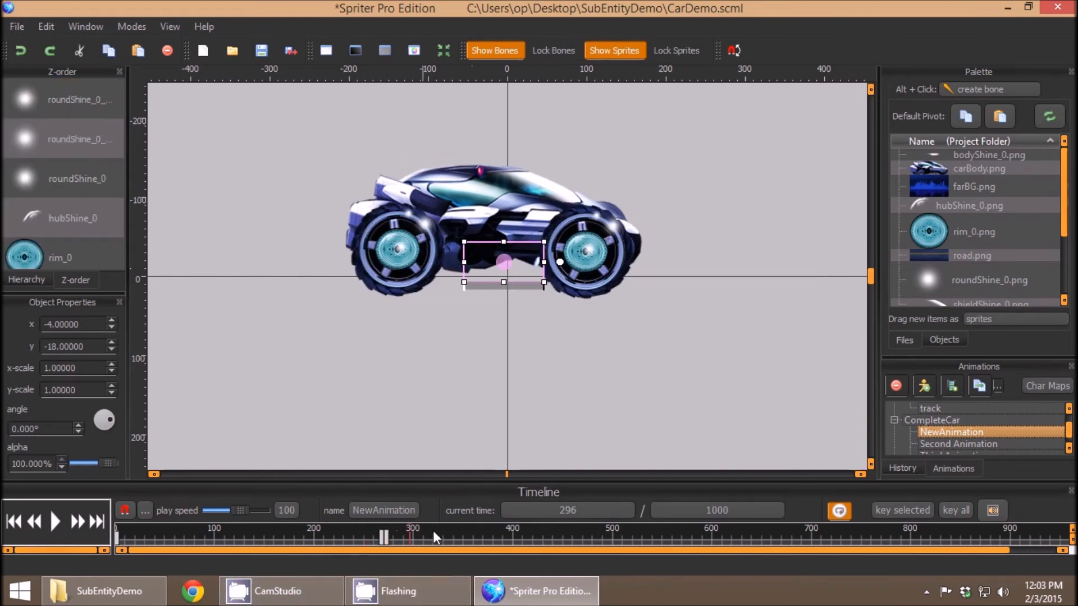
left_click(615, 539)
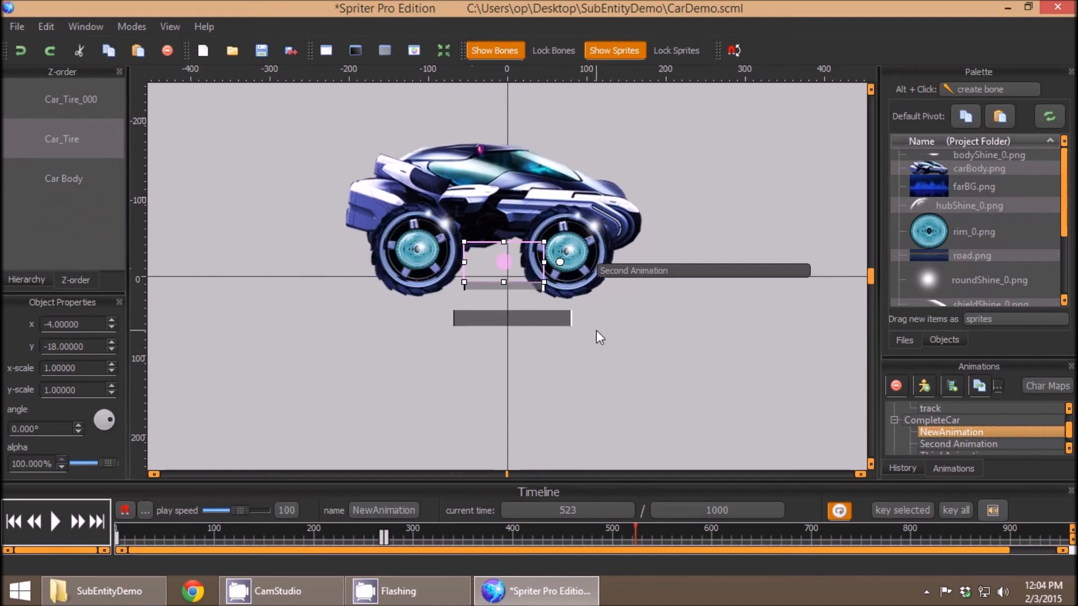
mouse_move(608, 339)
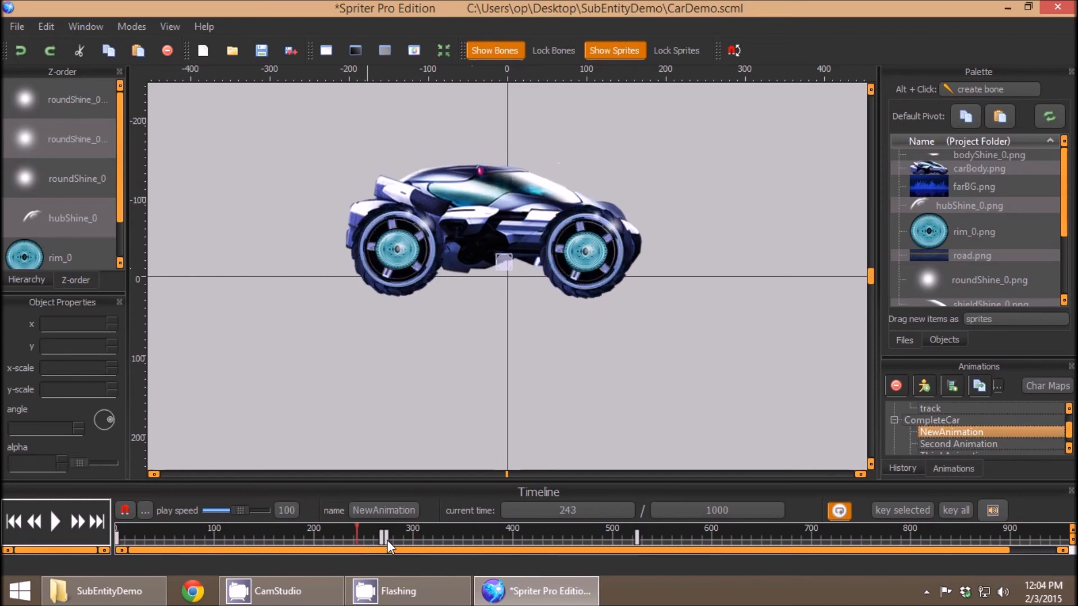
left_click_drag(383, 538, 636, 538)
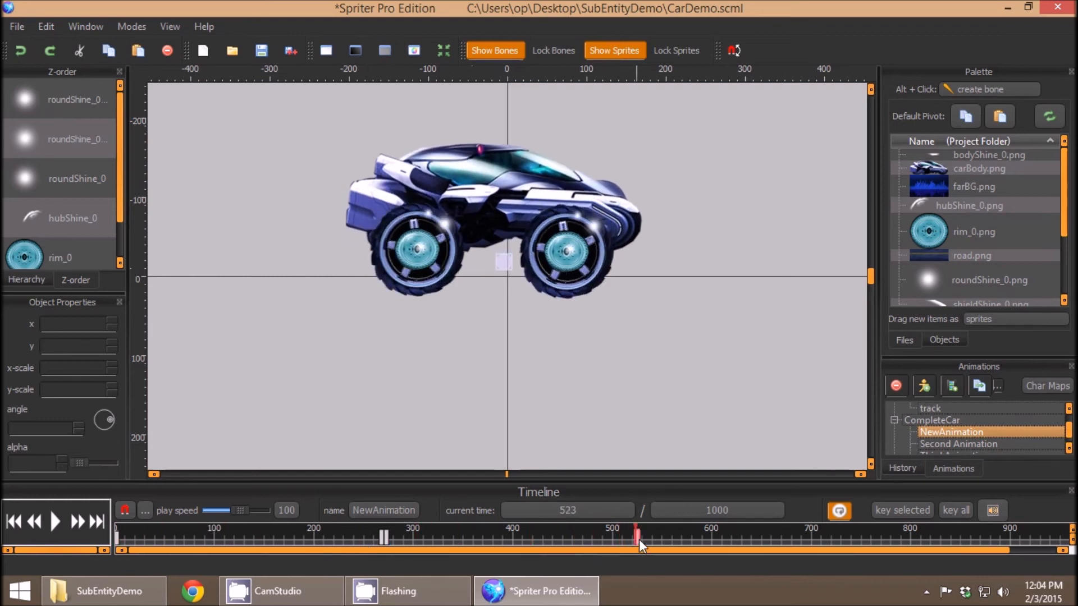
left_click_drag(636, 536, 646, 535)
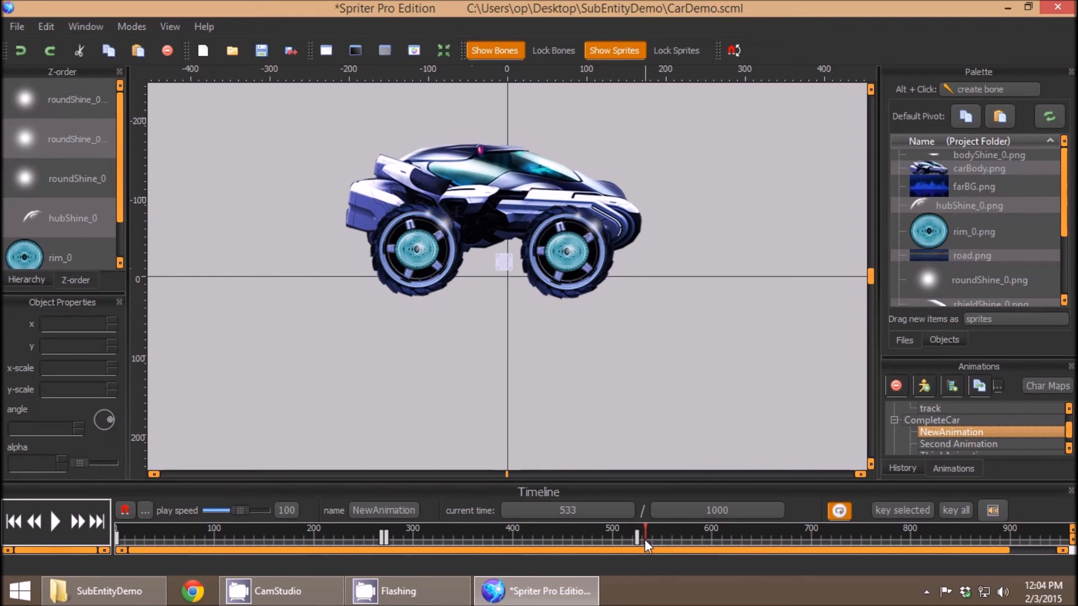
left_click_drag(646, 539, 639, 539)
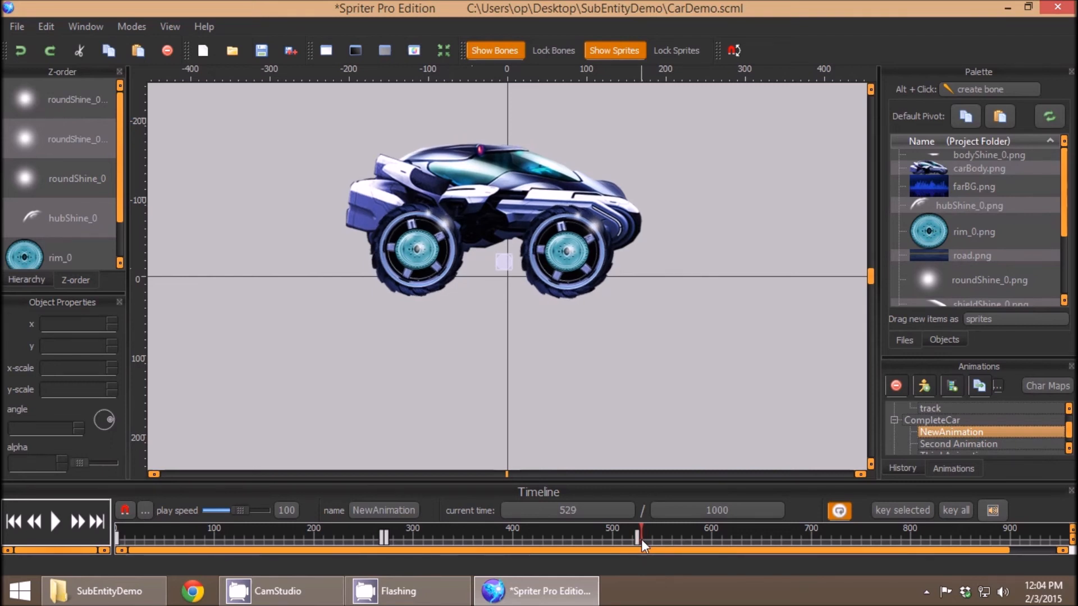
mouse_move(383, 206)
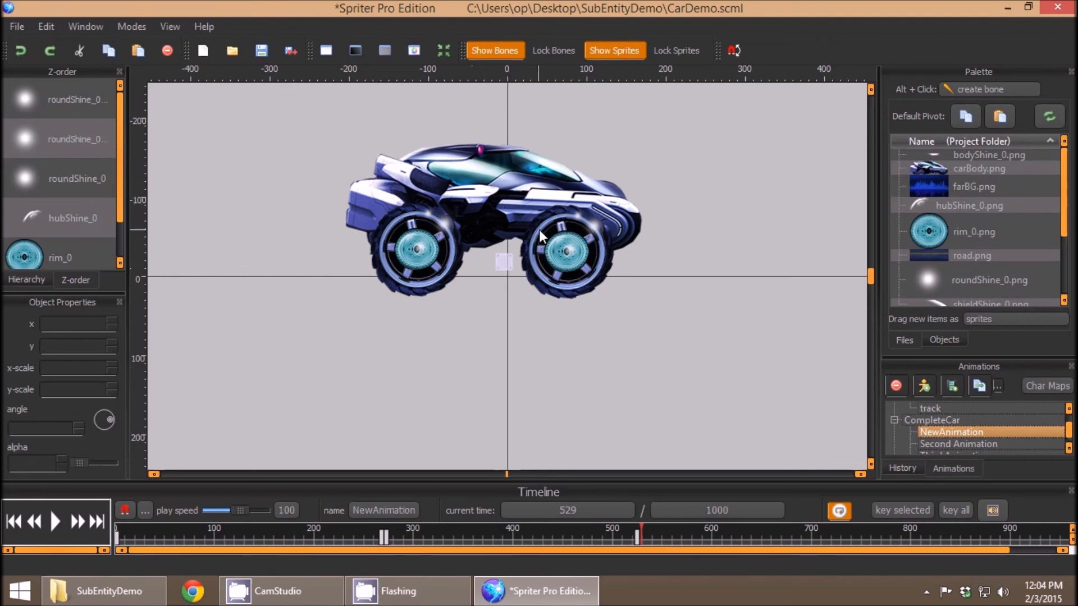
mouse_move(762, 497)
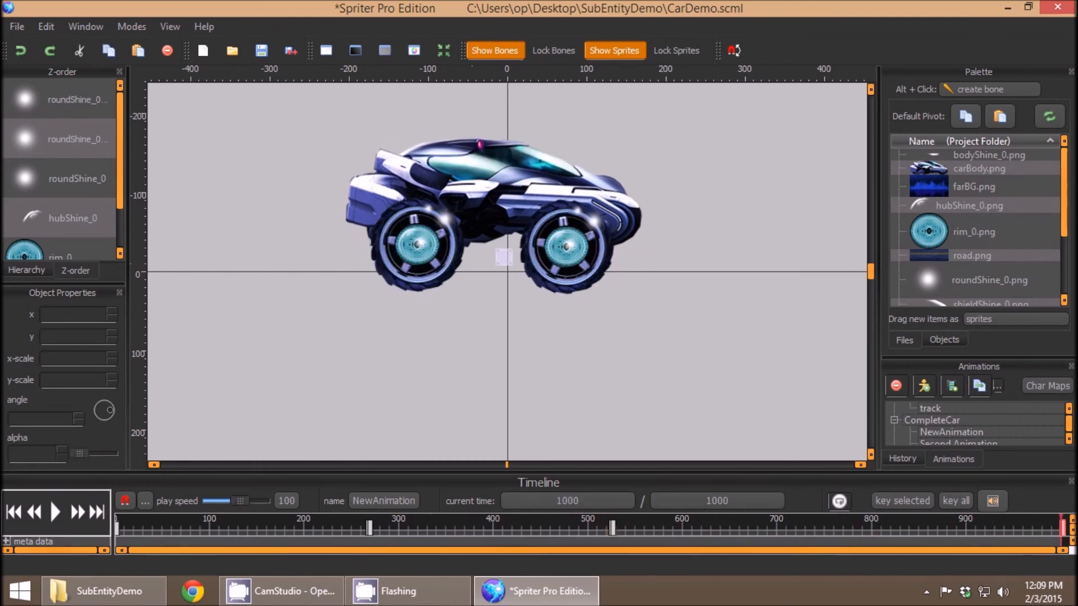
left_click(585, 534)
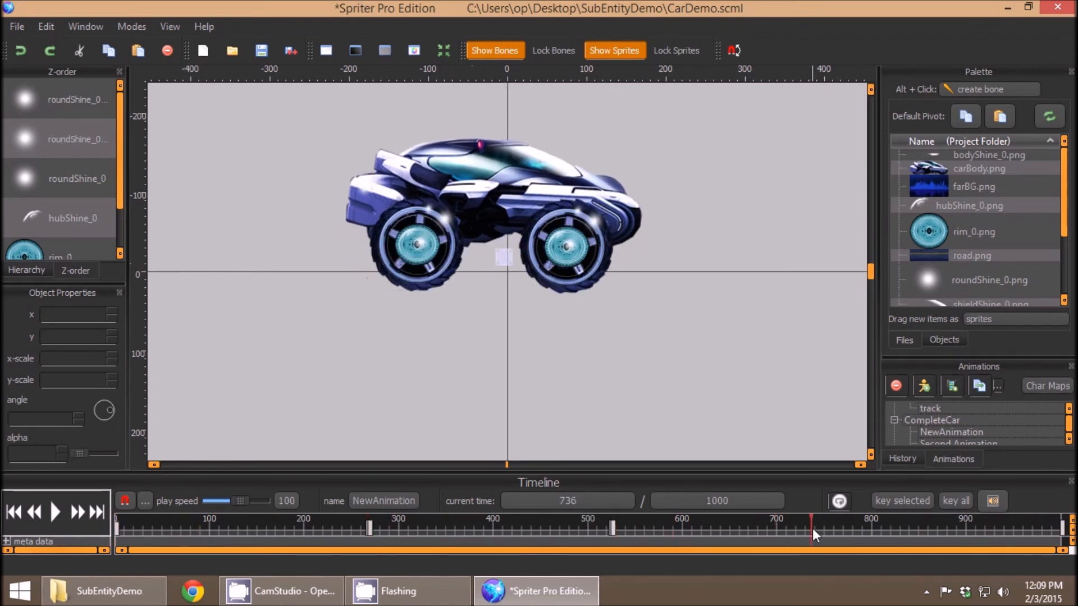
left_click(370, 535)
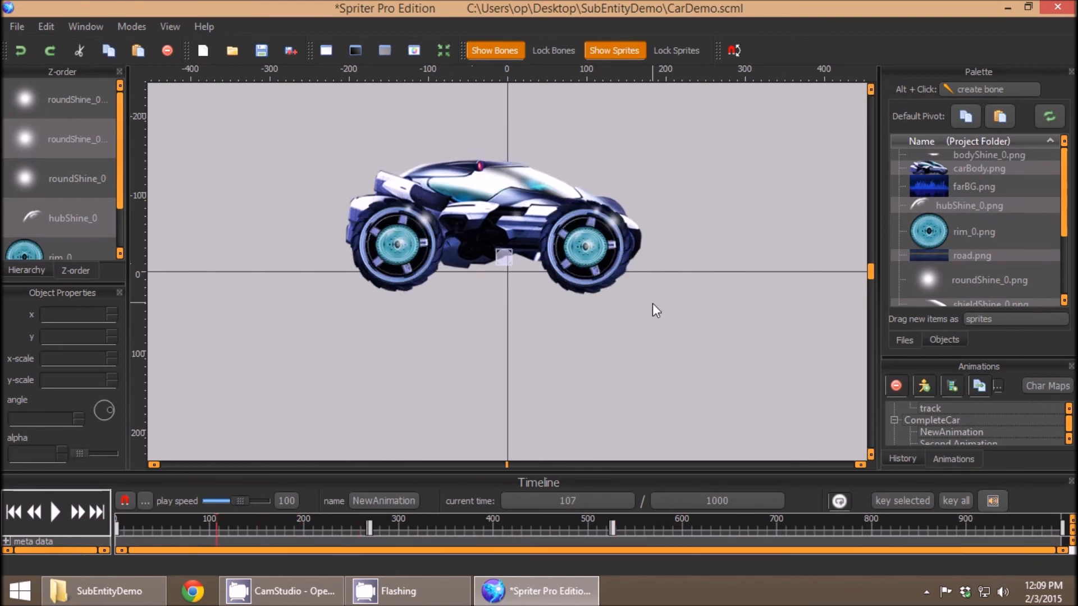
mouse_move(685, 266)
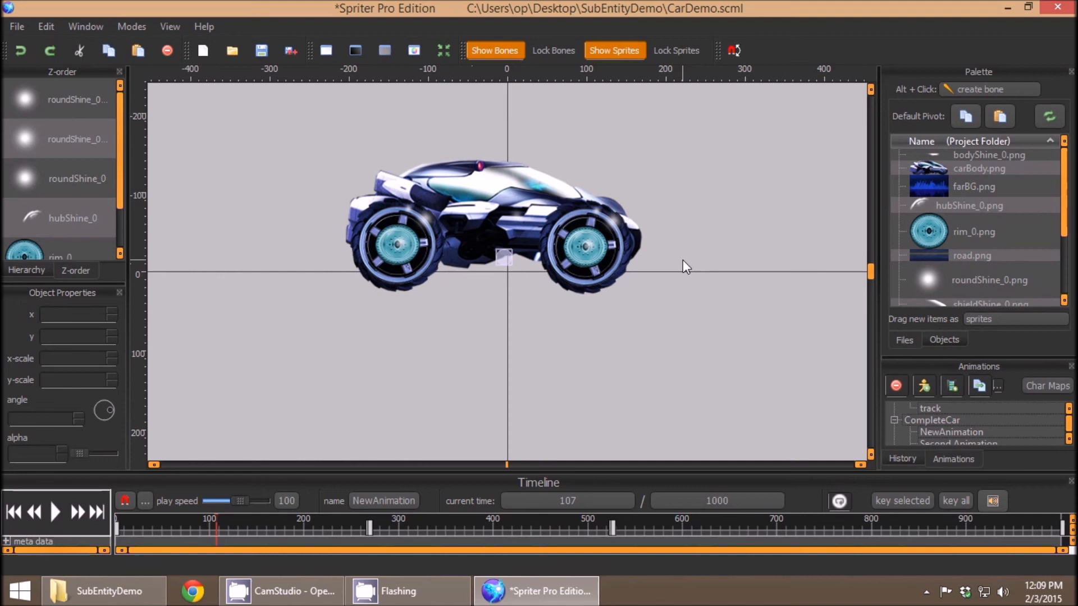
mouse_move(636, 269)
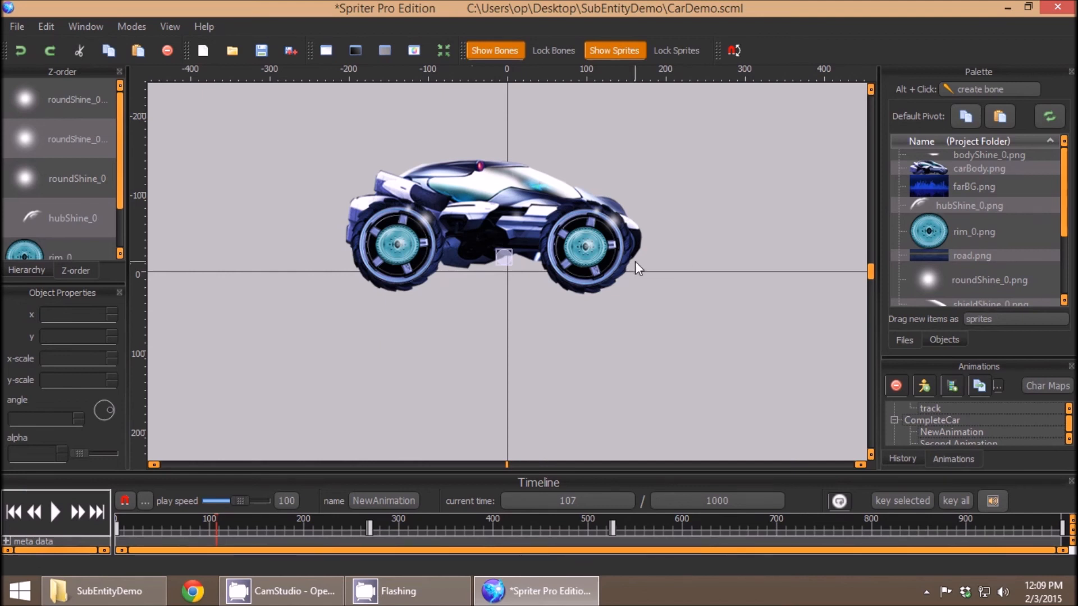
mouse_move(568, 243)
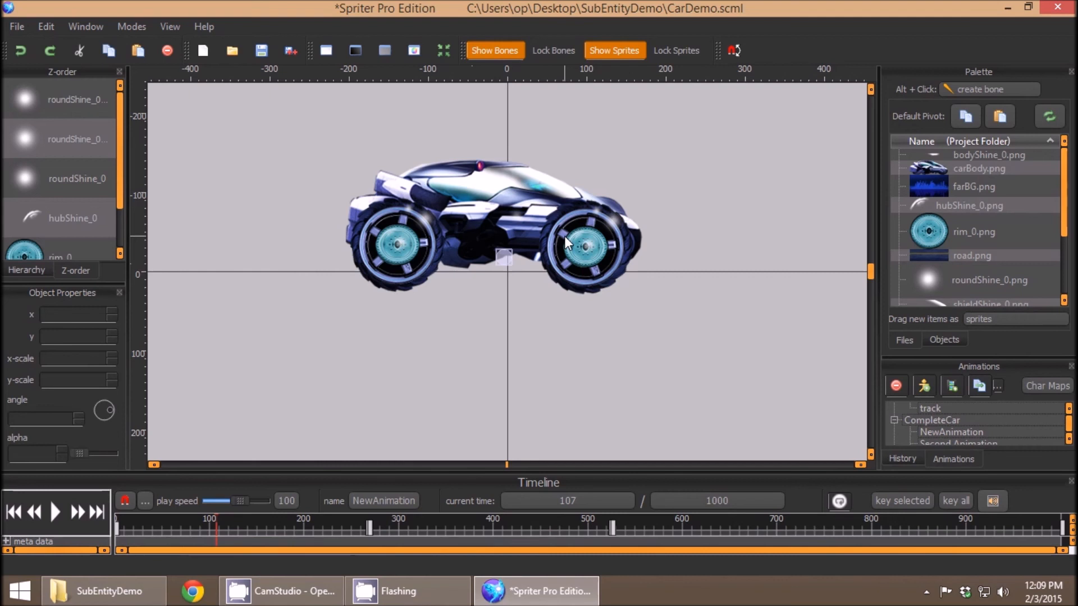
mouse_move(314, 182)
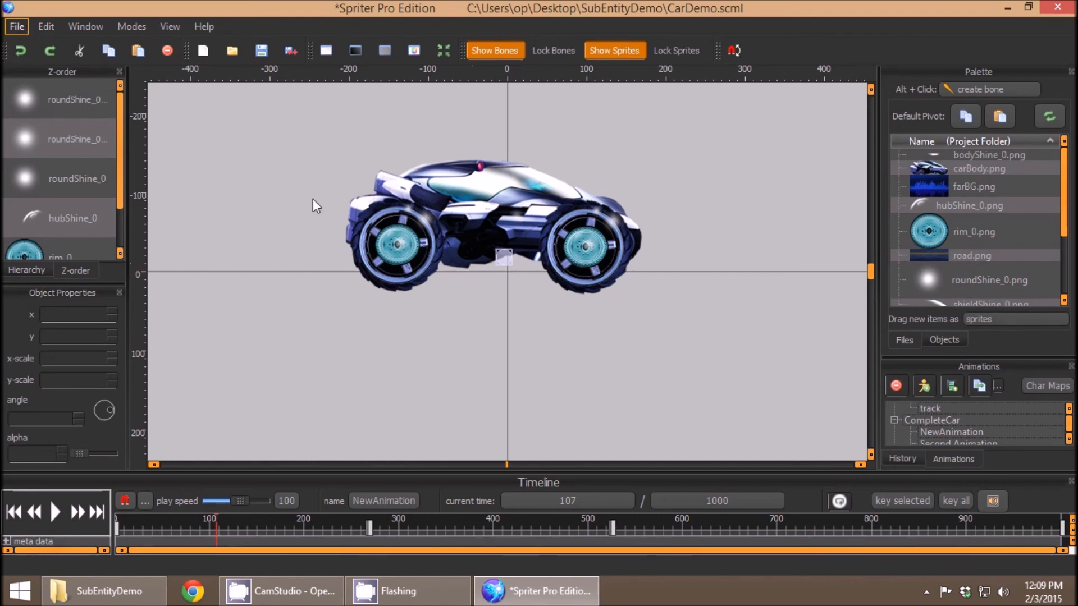
mouse_move(628, 260)
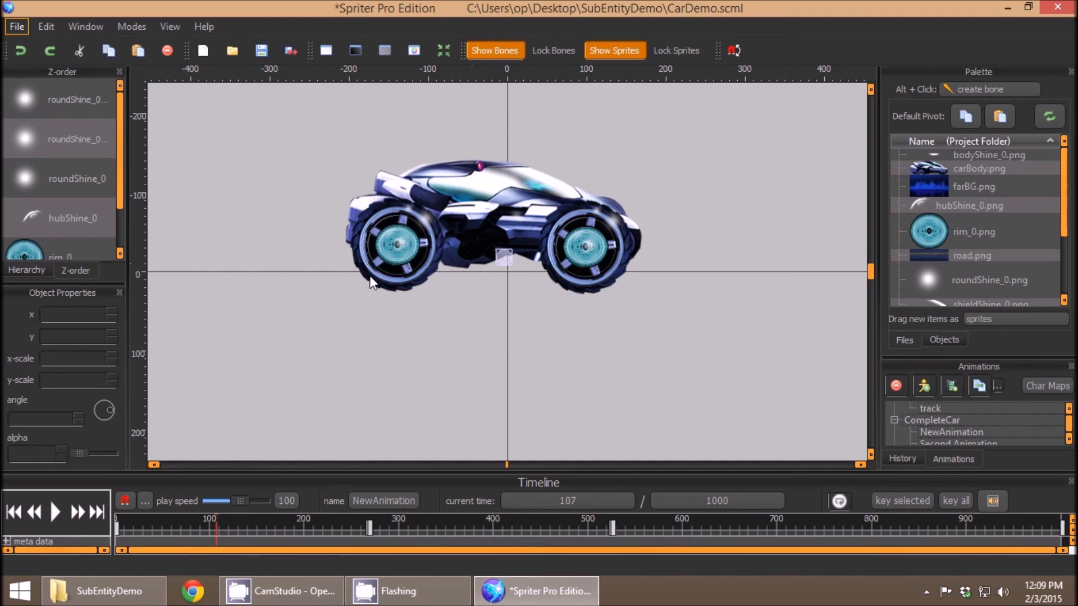
mouse_move(376, 188)
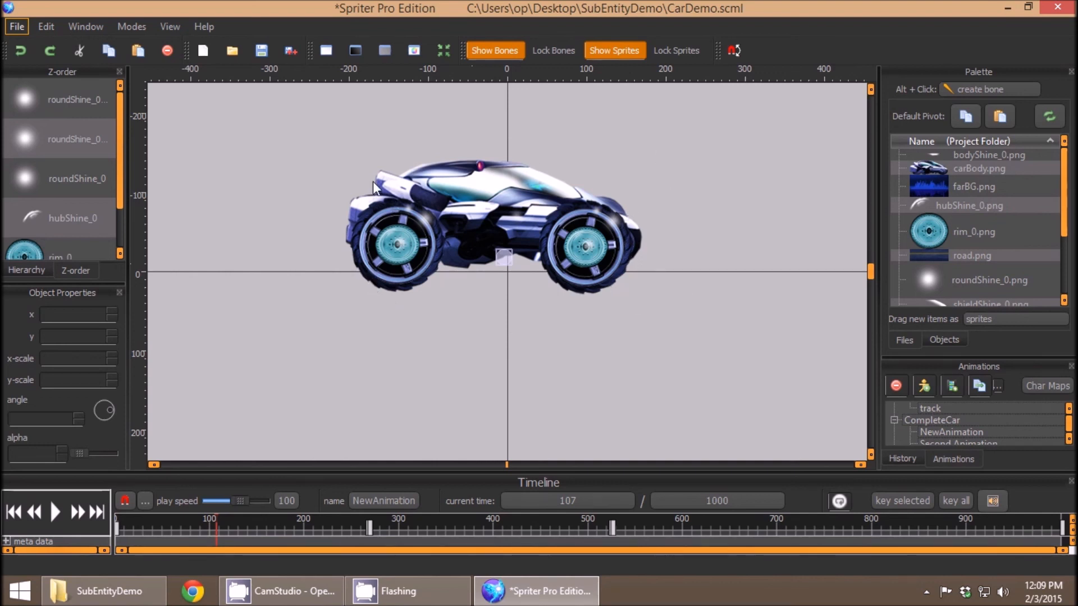
mouse_move(390, 243)
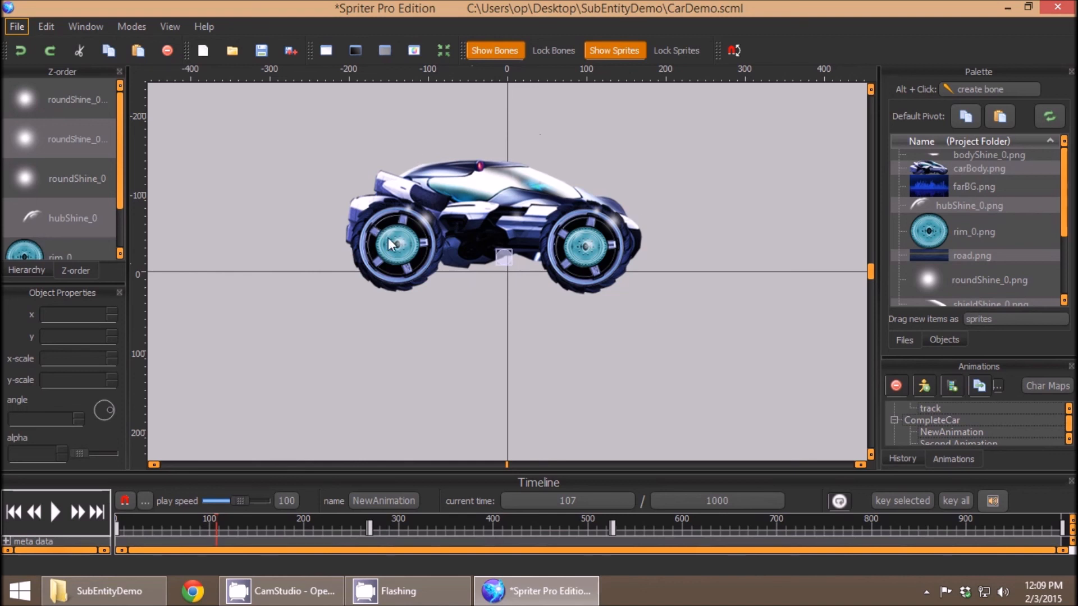
mouse_move(452, 277)
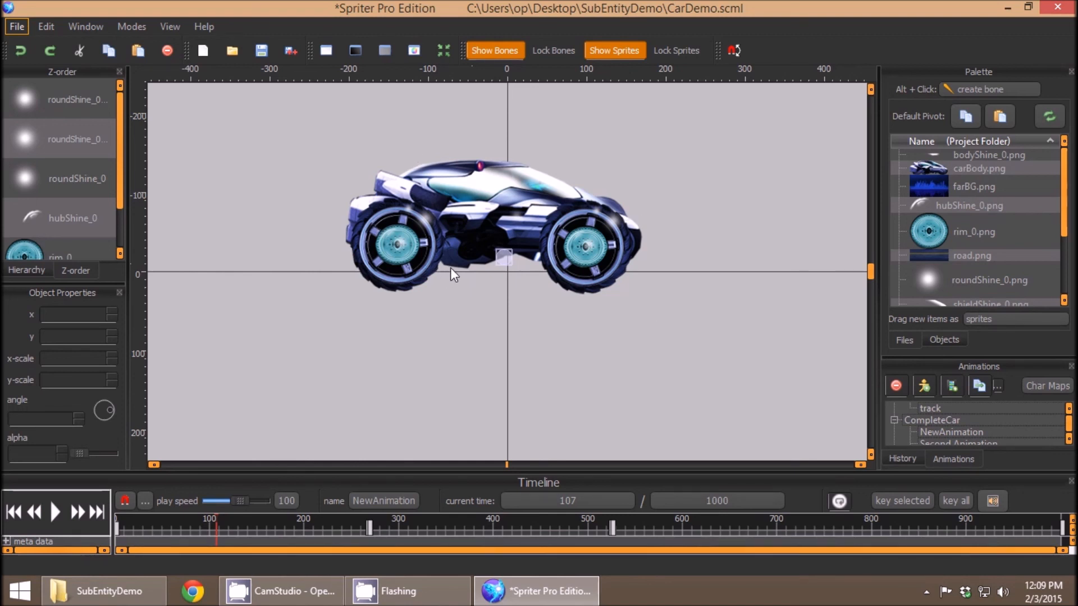
mouse_move(689, 302)
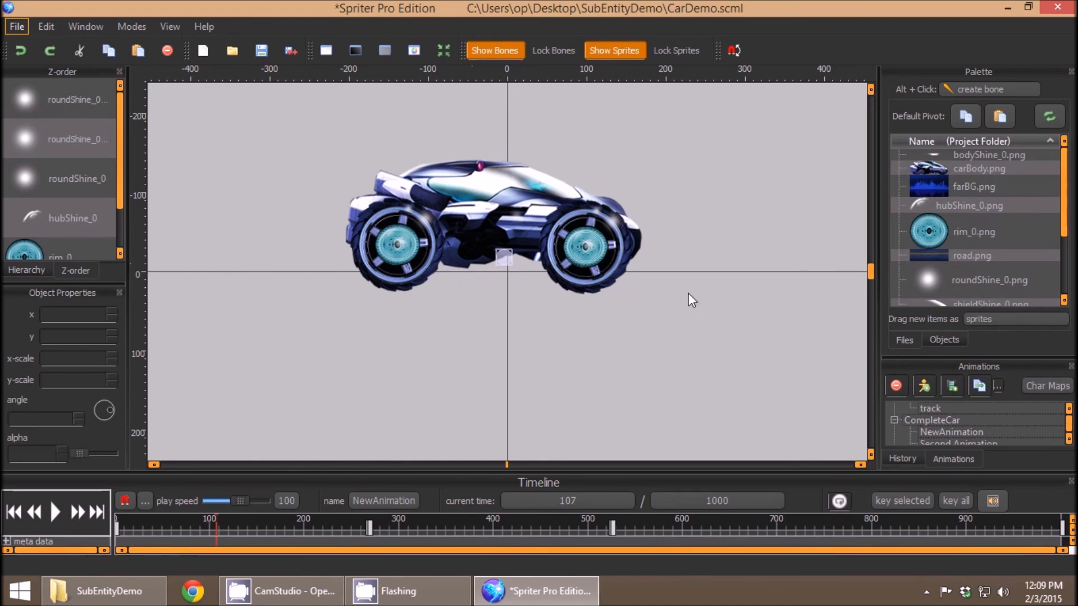
mouse_move(719, 290)
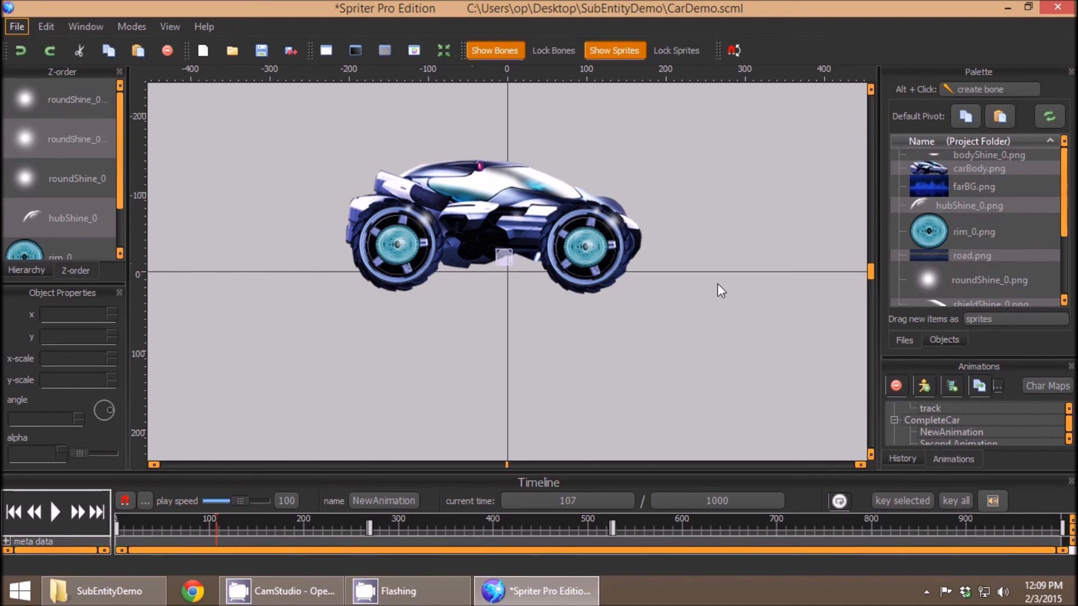
mouse_move(608, 283)
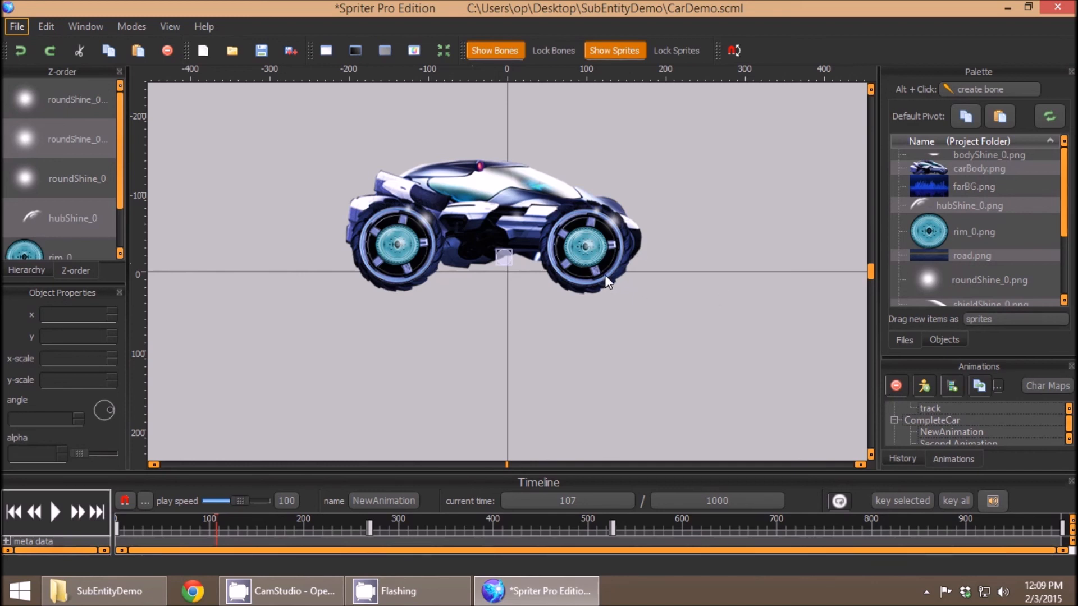
mouse_move(508, 274)
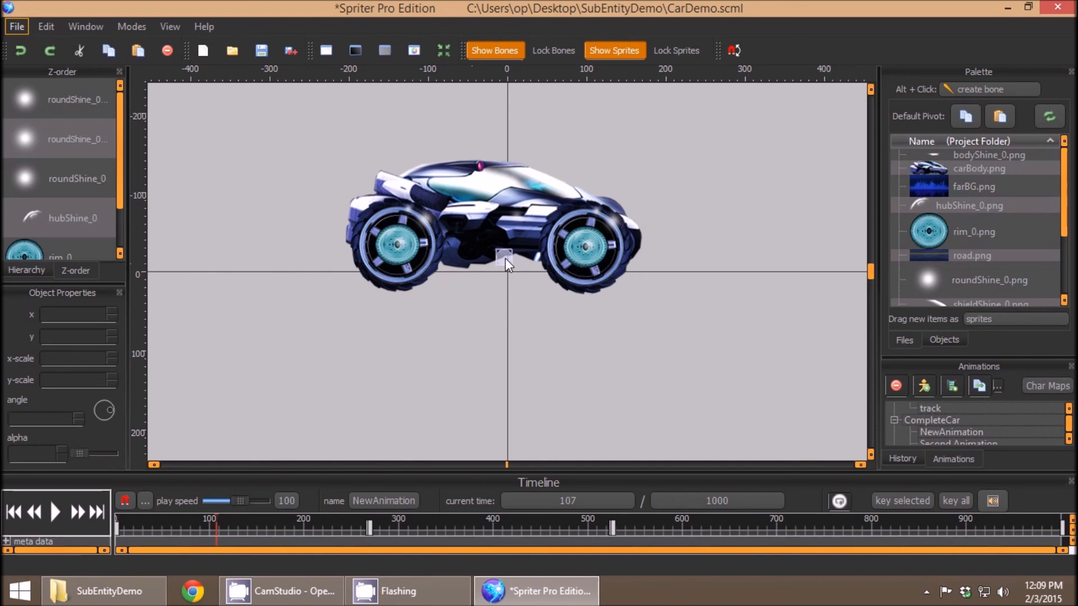
mouse_move(515, 259)
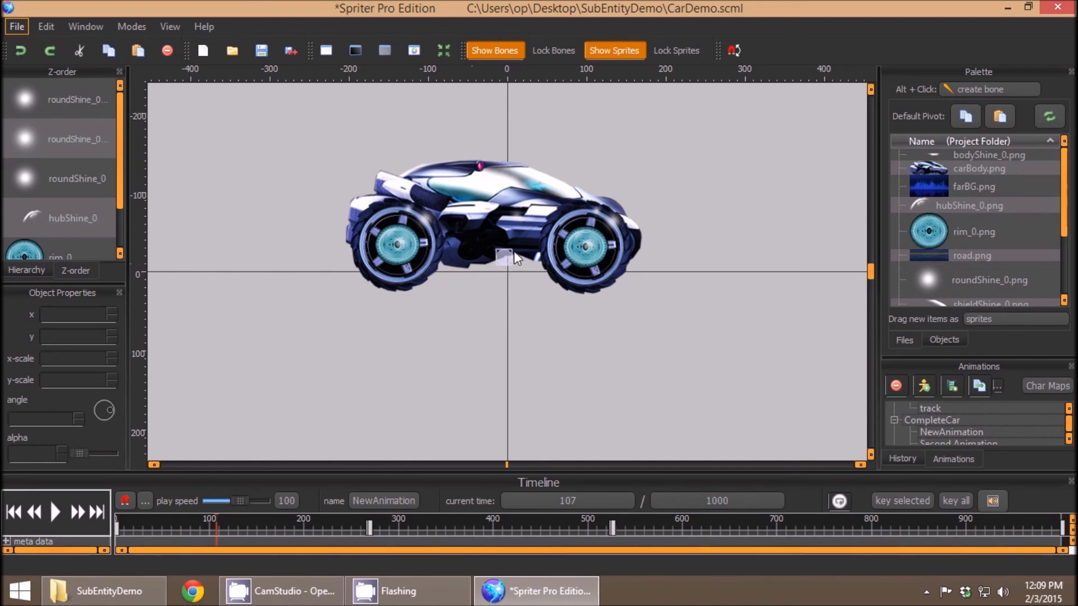
mouse_move(504, 263)
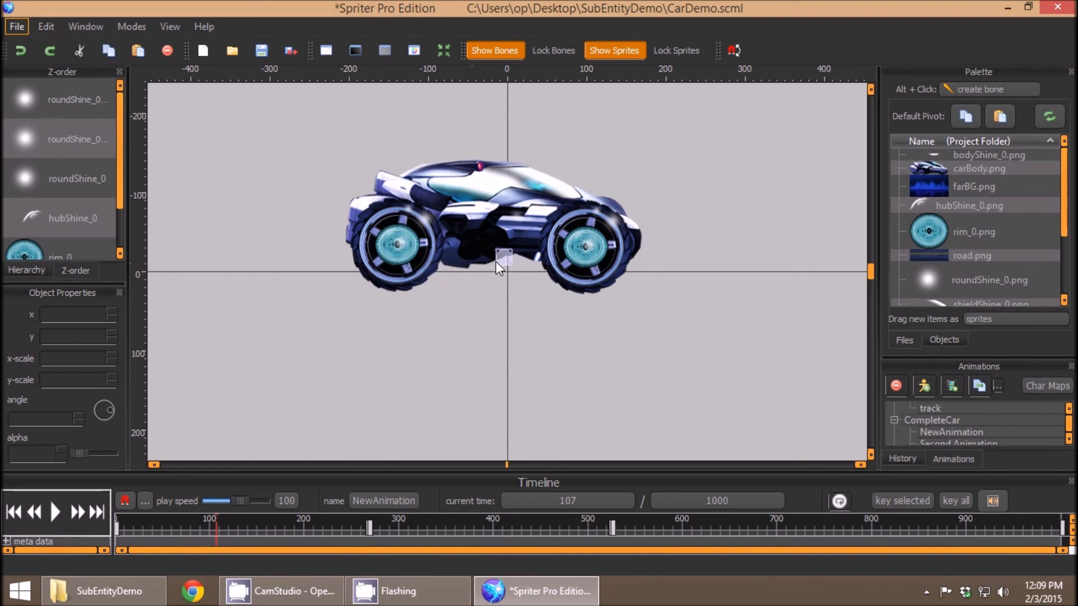
mouse_move(504, 273)
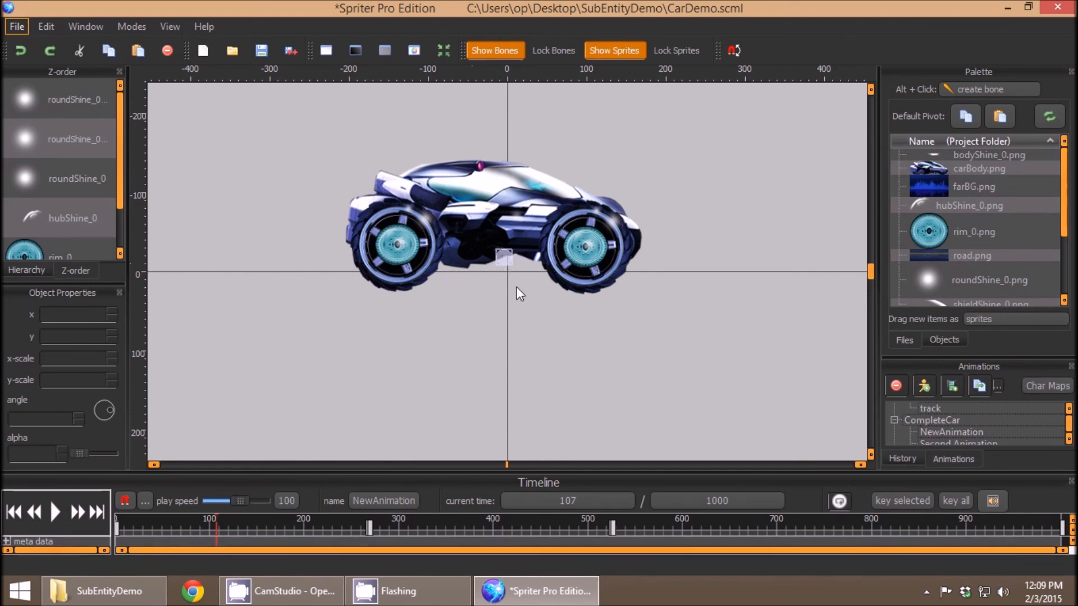
mouse_move(525, 278)
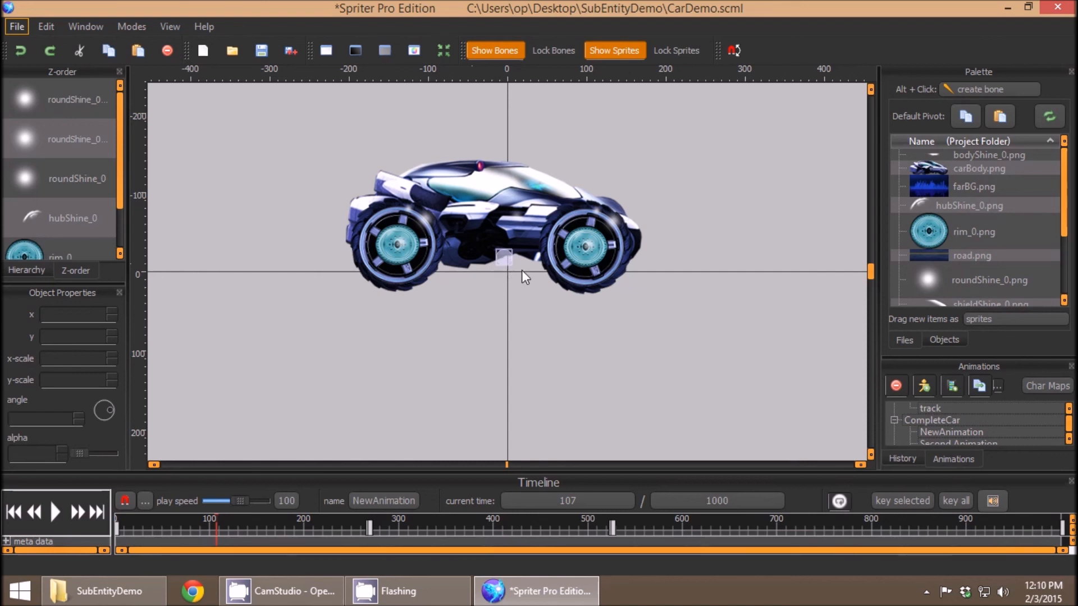